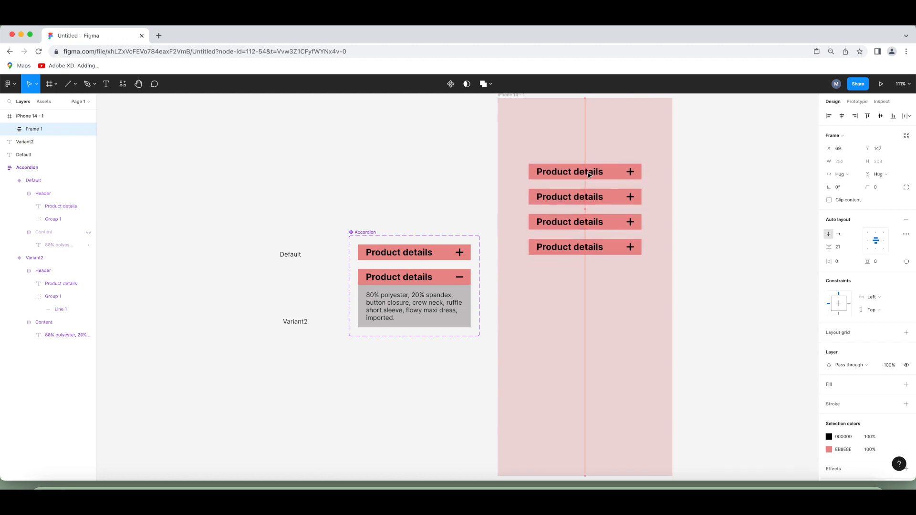
Step: Play the prototype preview and expand accordion items to reveal their descriptions
click(881, 83)
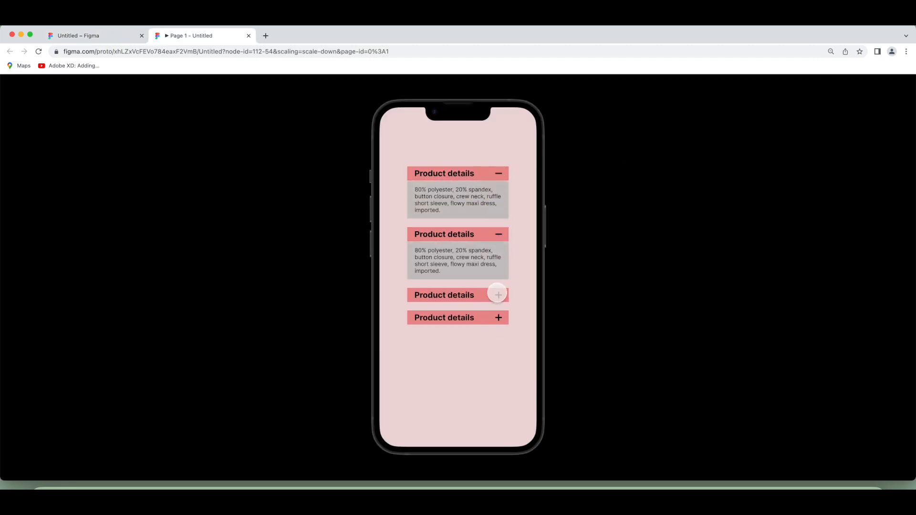
click(497, 295)
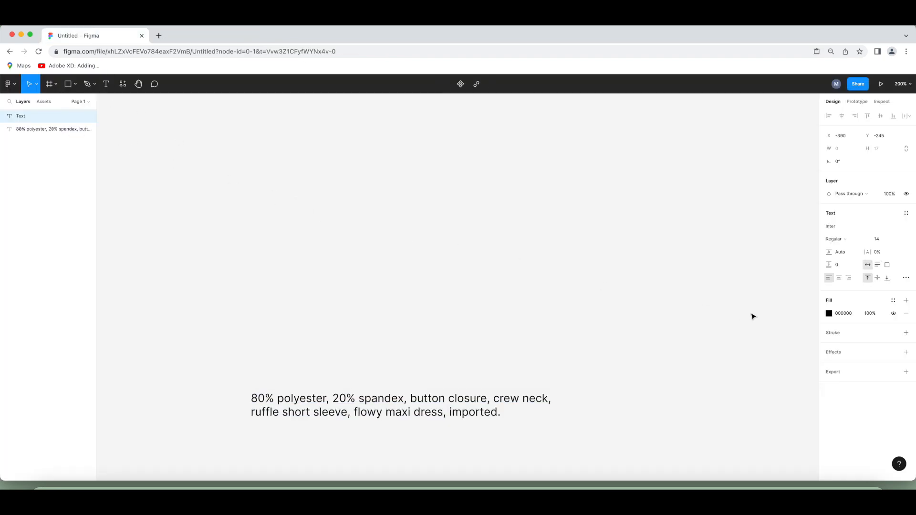
Step: Write a bold 'Product details' heading and group two crossed lines into a plus
text(Product details)
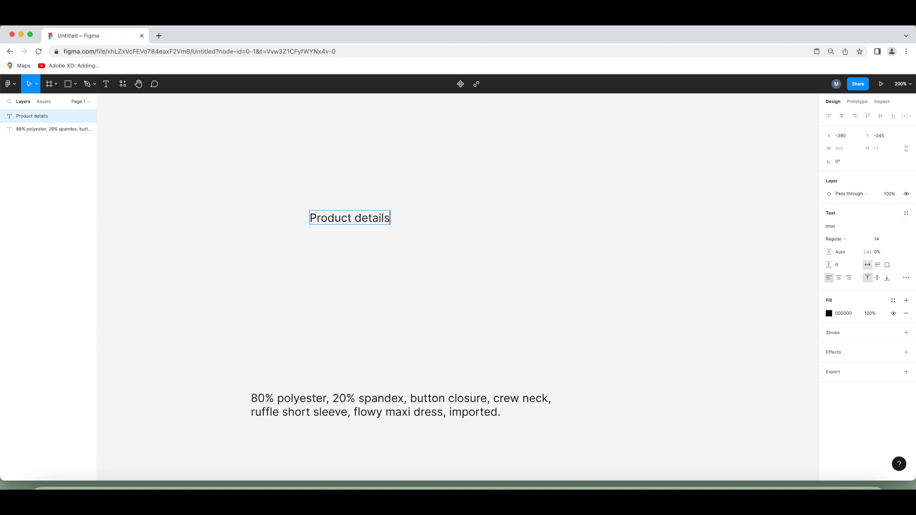
click(835, 239)
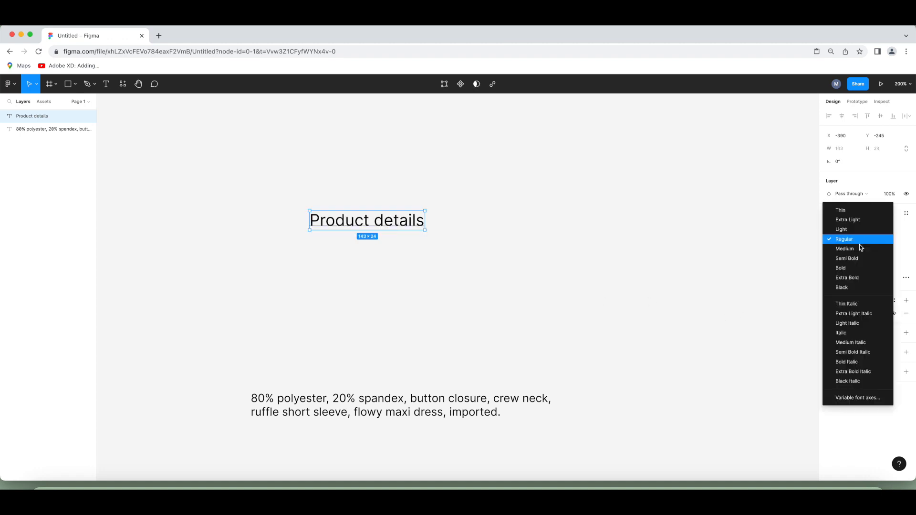
click(841, 268)
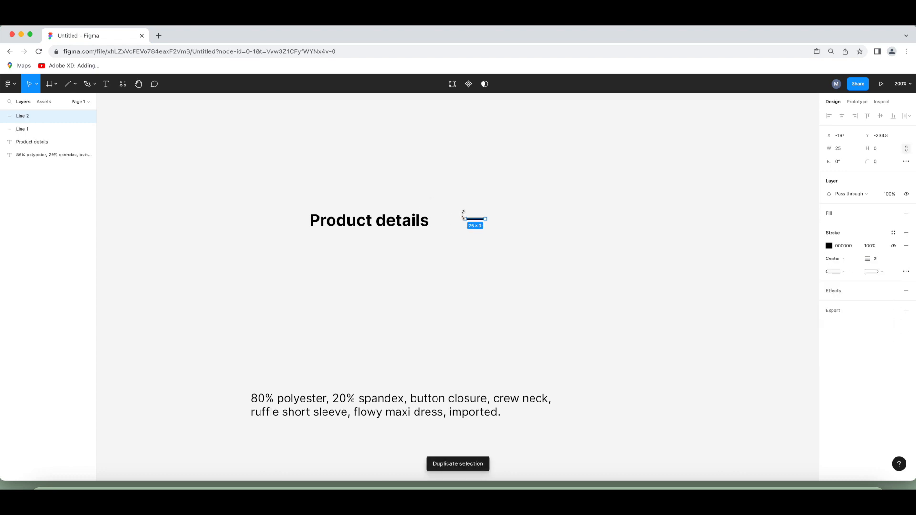
right_click(473, 219)
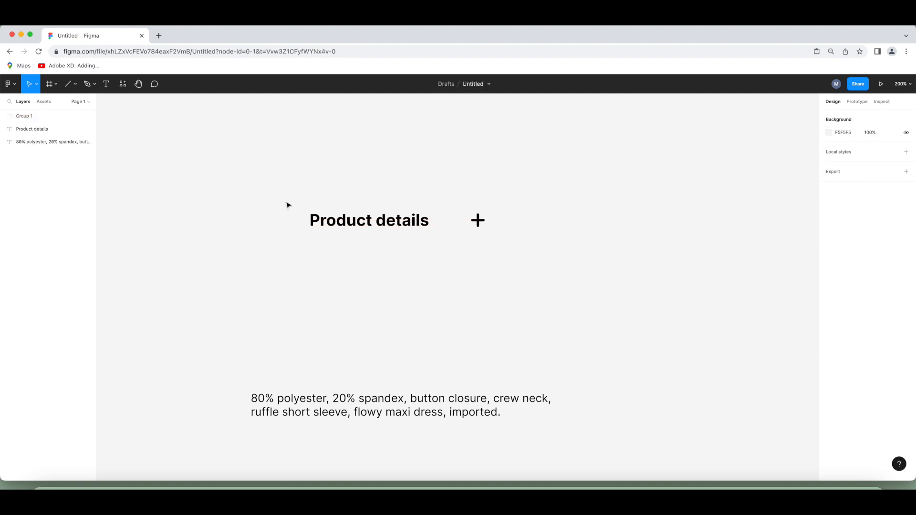
Step: Wrap heading and plus in center-aligned auto layout with pink EB8E8E fill, 35 tall
click(369, 221)
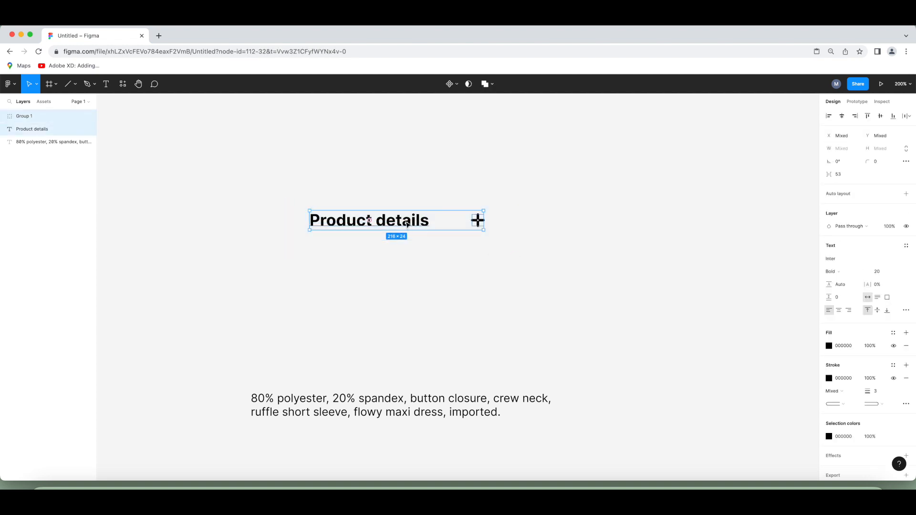
right_click(368, 221)
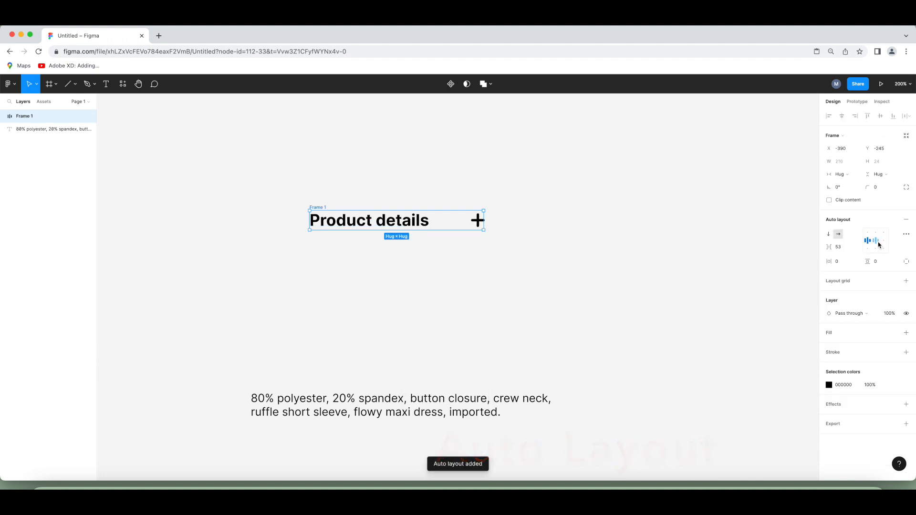
click(876, 240)
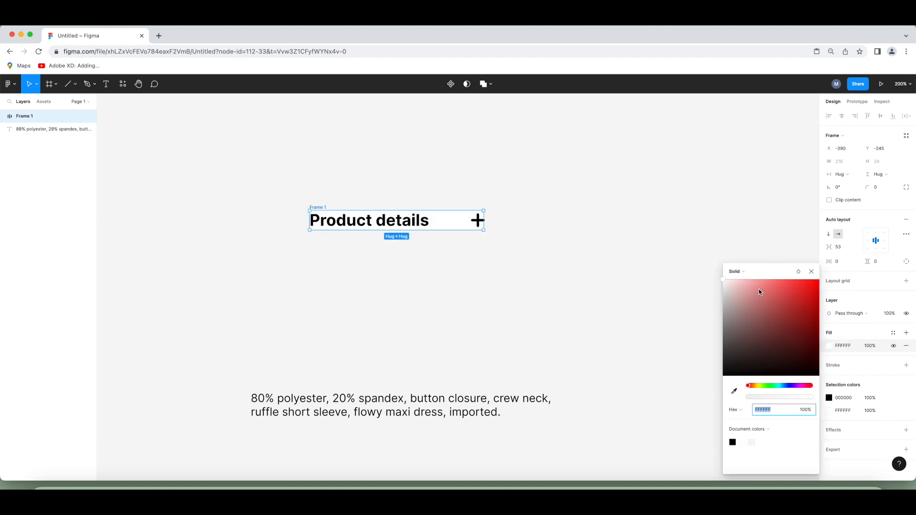
click(762, 288)
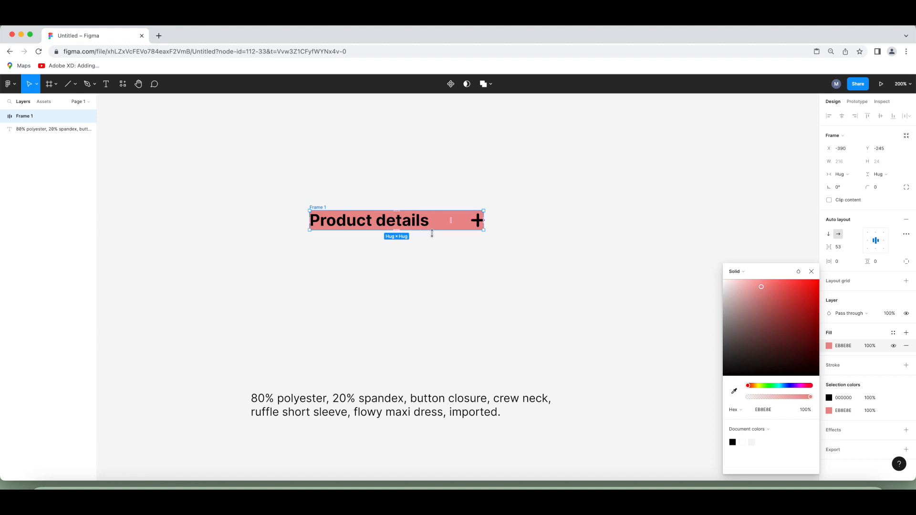
drag(395, 229, 395, 234)
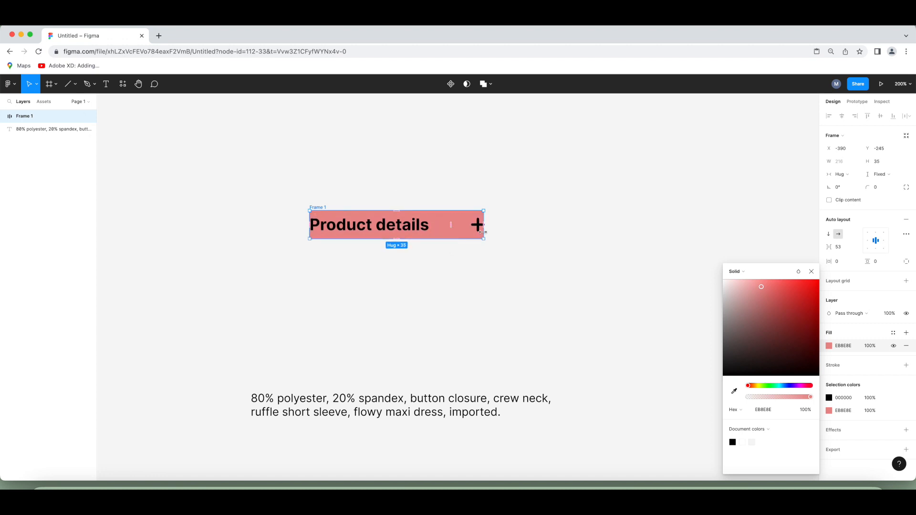
mouse_move(485, 232)
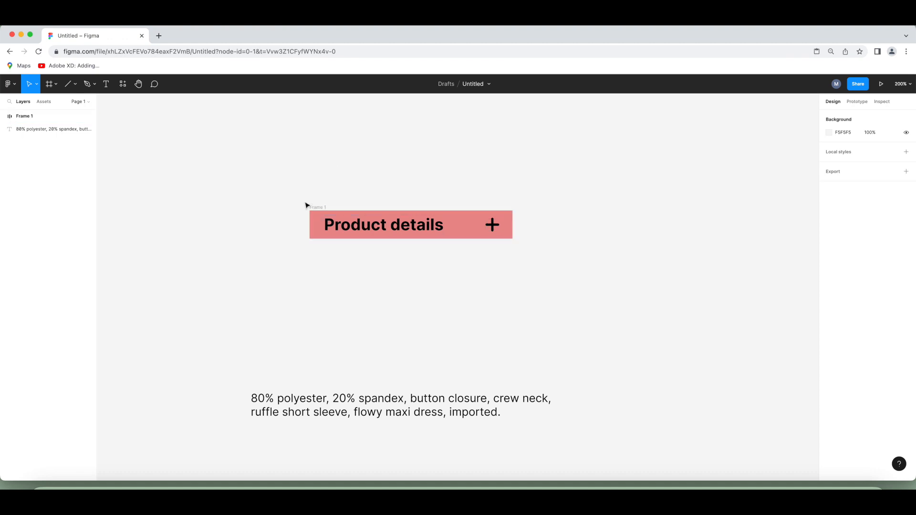
Step: Rename the auto-layout frame to 'Header'
click(25, 115)
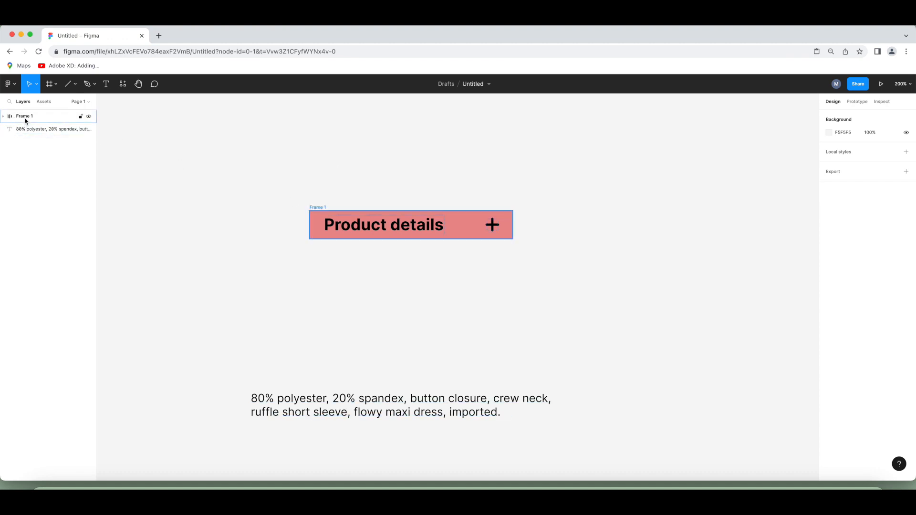
double_click(24, 116)
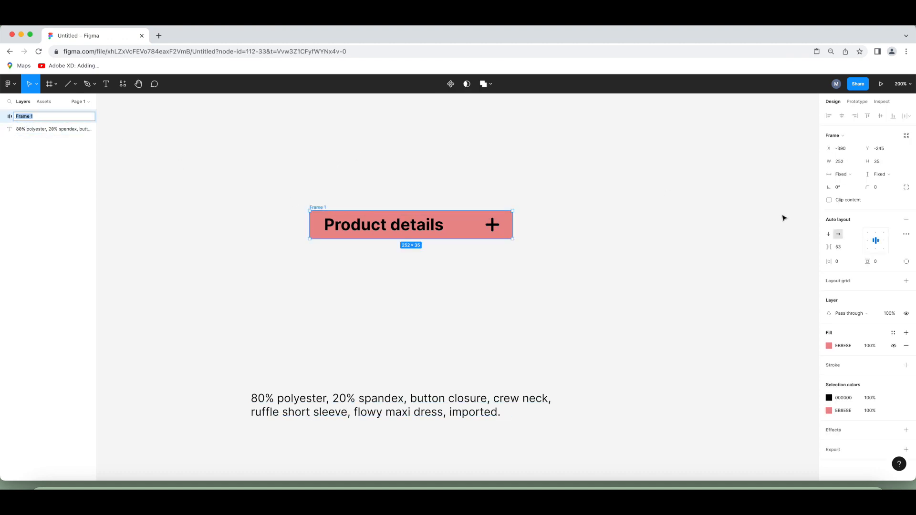
text(Header)
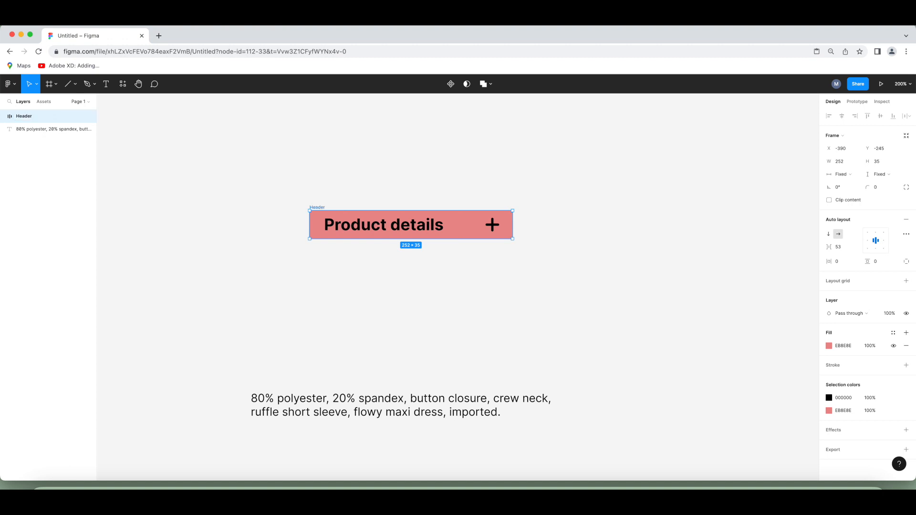
click(302, 286)
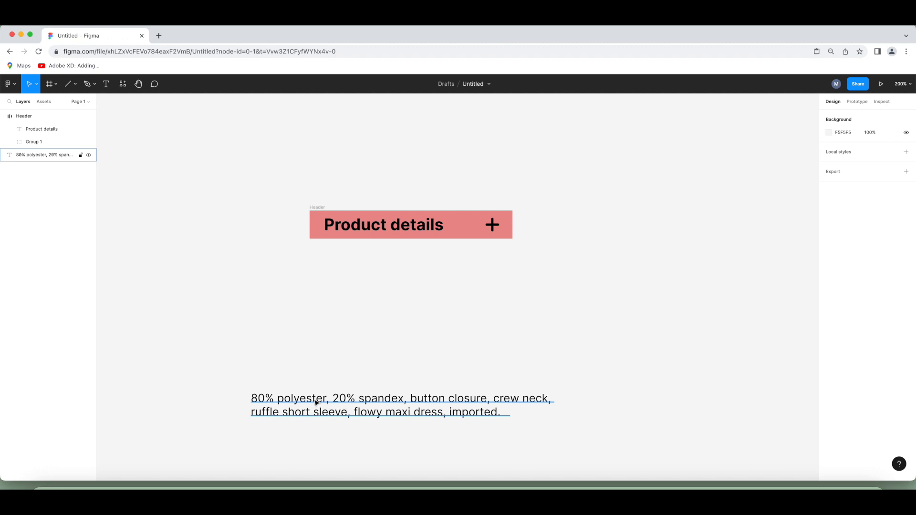
Step: Paste a copy of the description into a new text box under Header
right_click(315, 402)
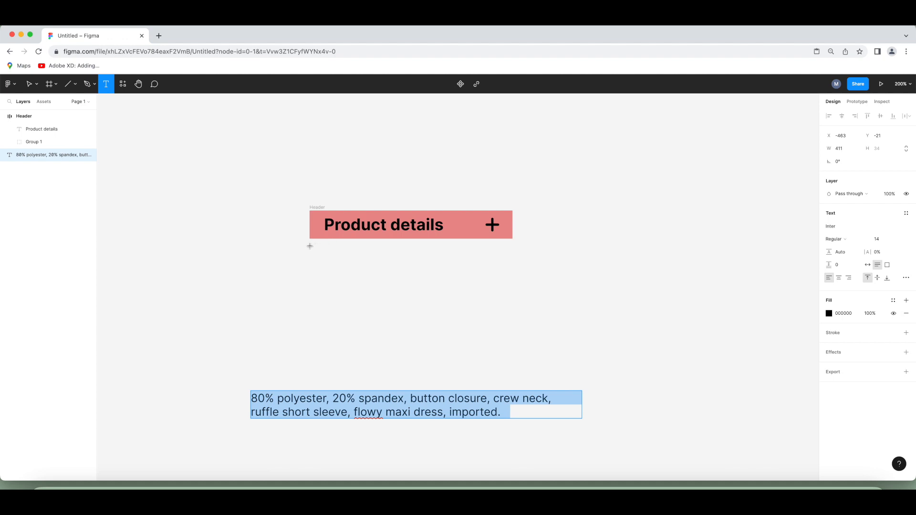
drag(310, 245, 511, 311)
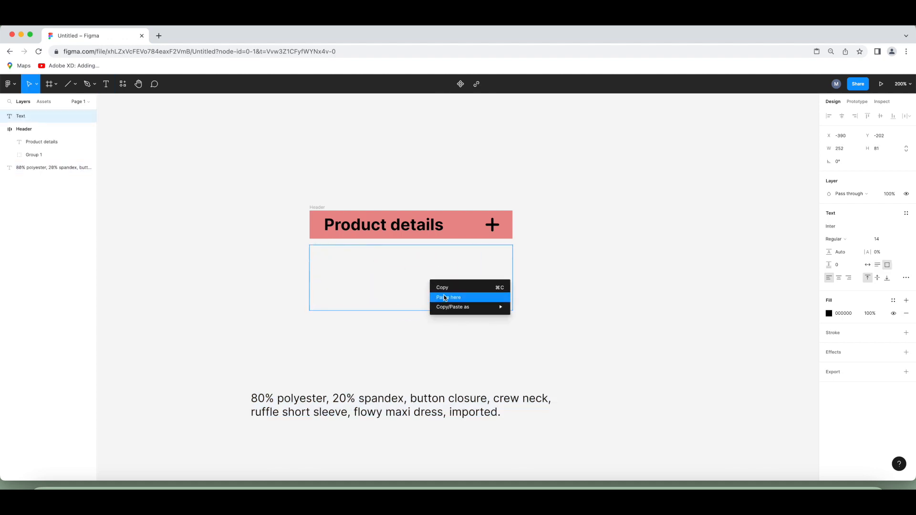
click(449, 298)
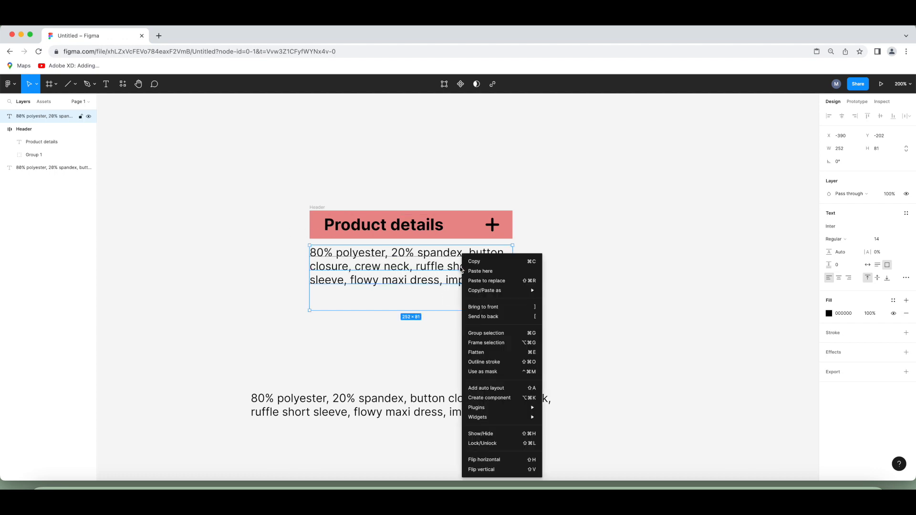
Step: Wrap the pasted description in auto layout with a grey fill
click(486, 388)
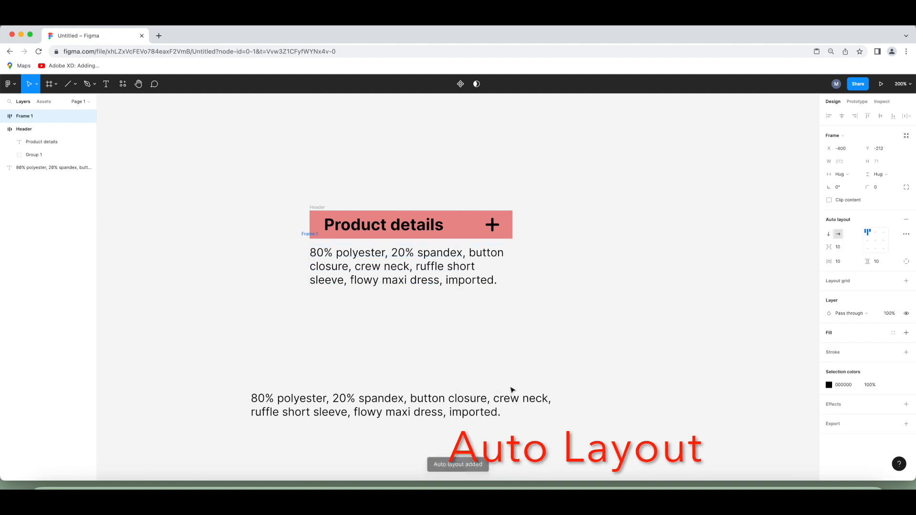
click(405, 265)
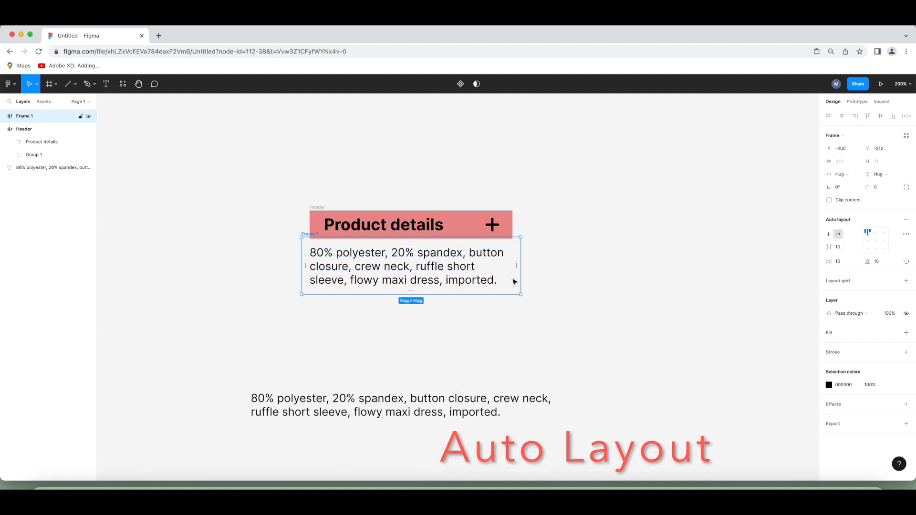
click(907, 333)
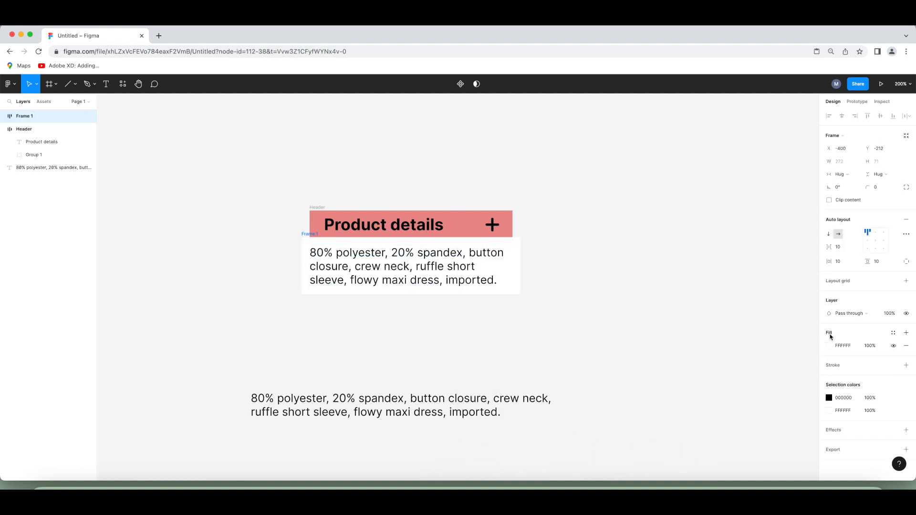
click(830, 345)
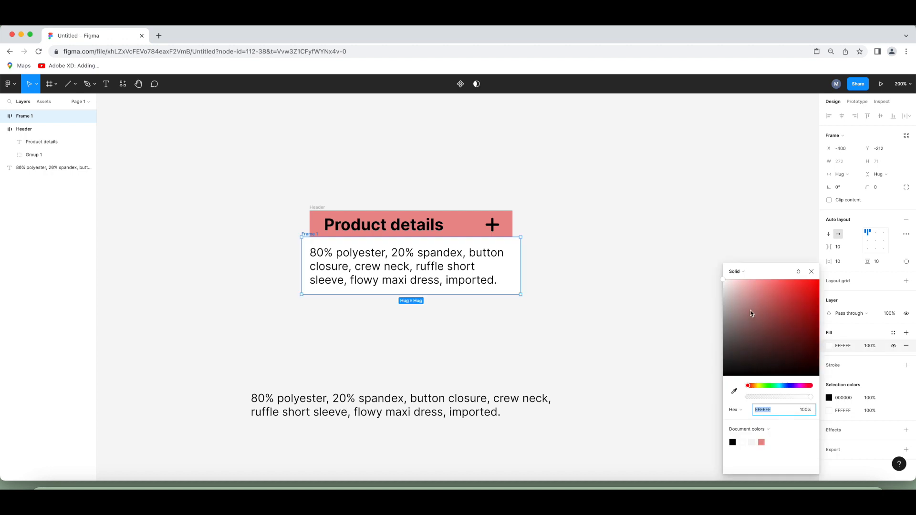
click(725, 305)
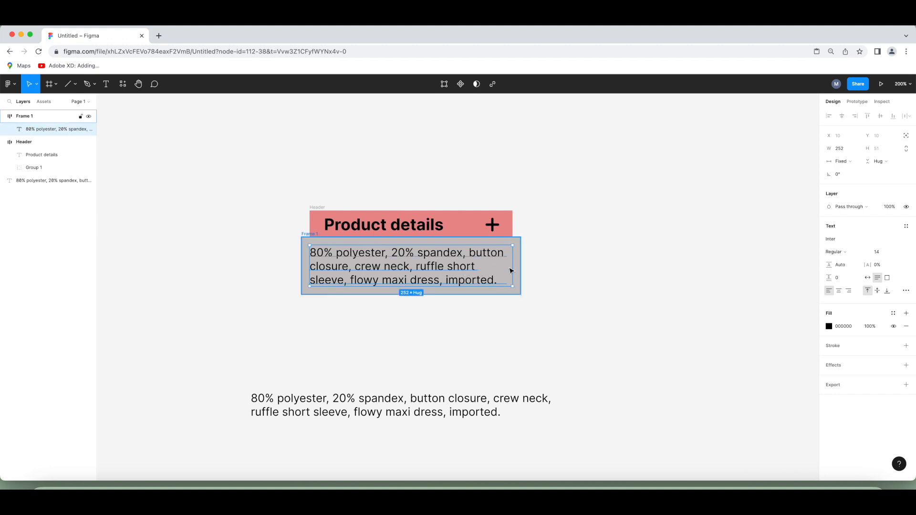
Step: Rename the description frame 'Content' and resize it to 252 by 79
drag(513, 266, 506, 267)
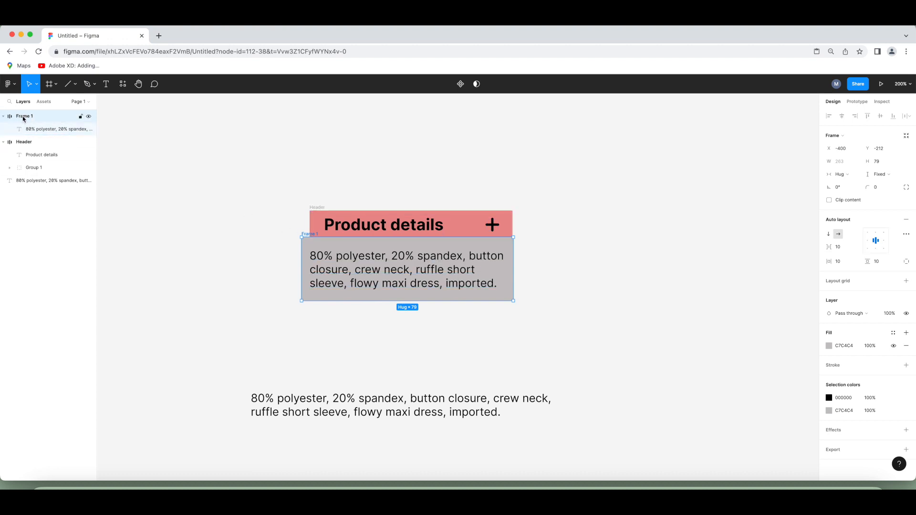
text(Content)
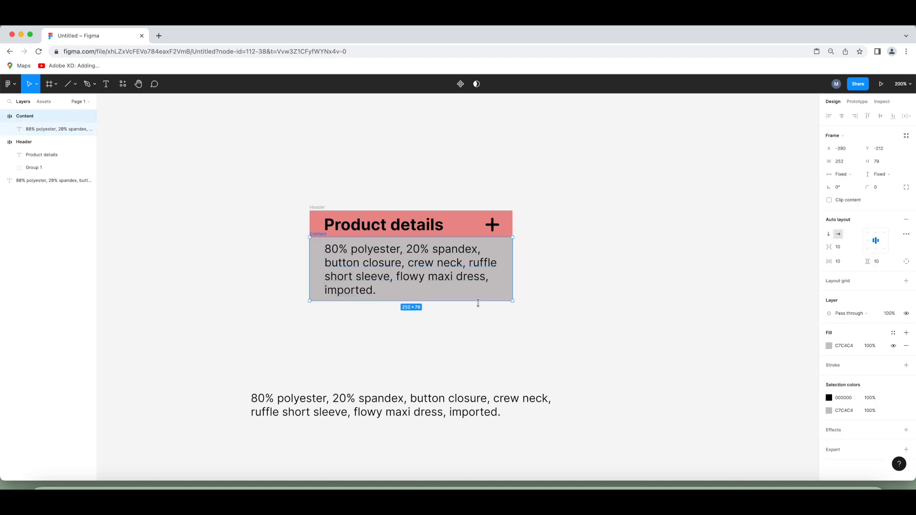
drag(478, 302, 477, 311)
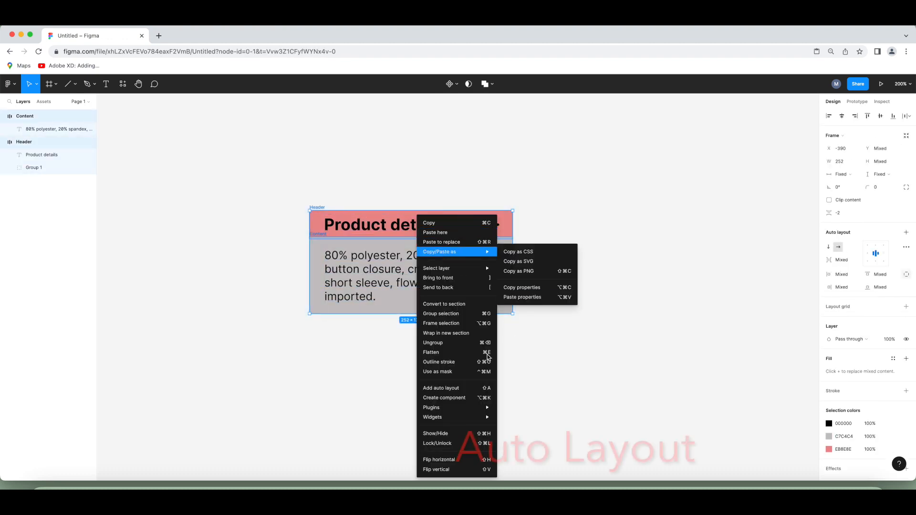
Step: Stack Header and Content in one auto-layout frame named 'Accordion' and make it a component
click(441, 388)
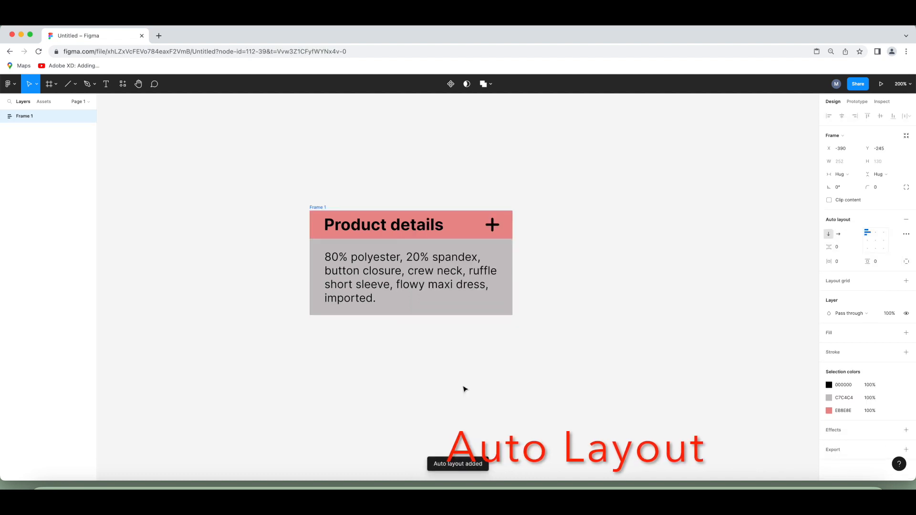
click(411, 261)
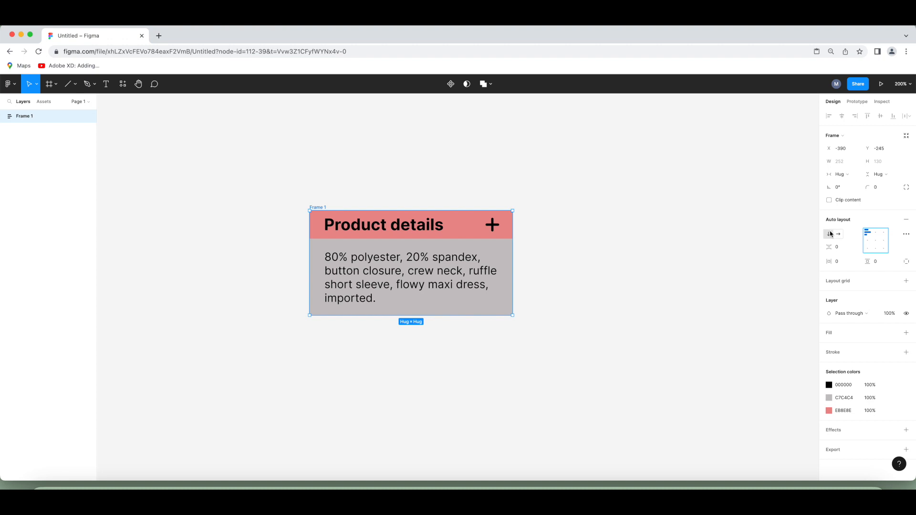
mouse_move(830, 234)
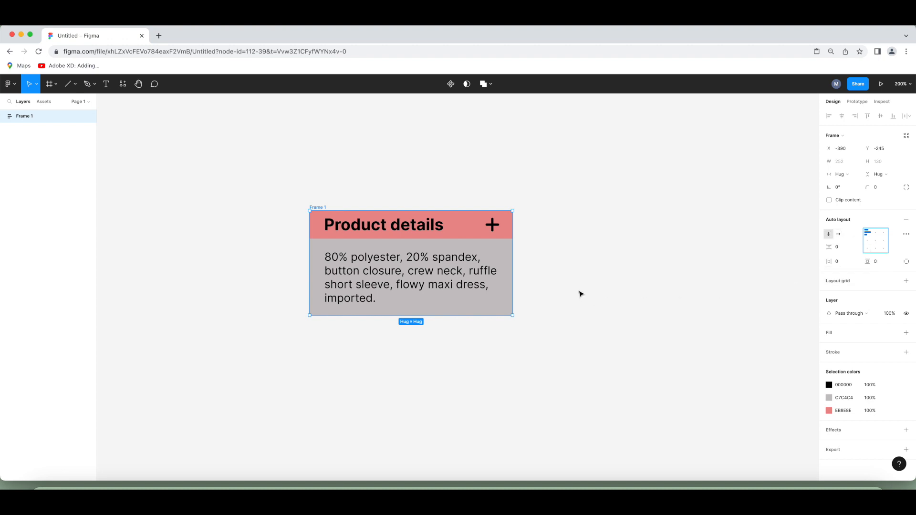
mouse_move(436, 126)
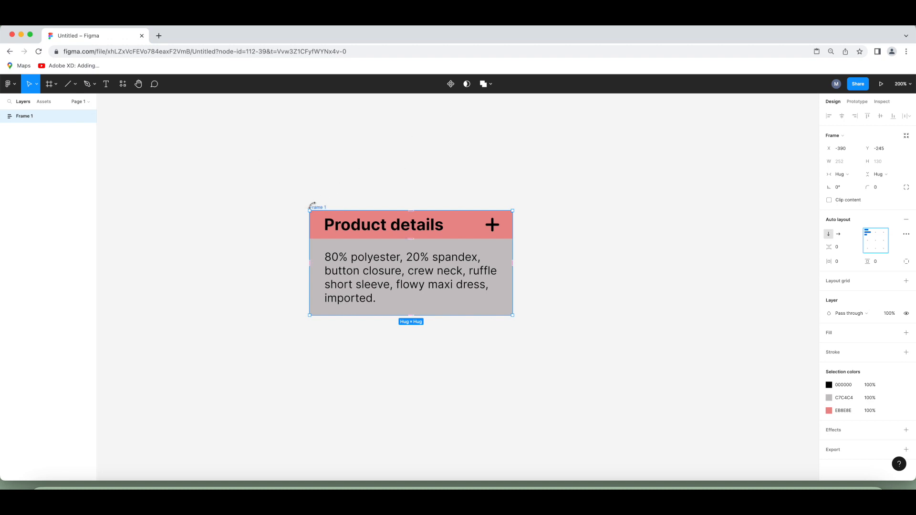
double_click(24, 116)
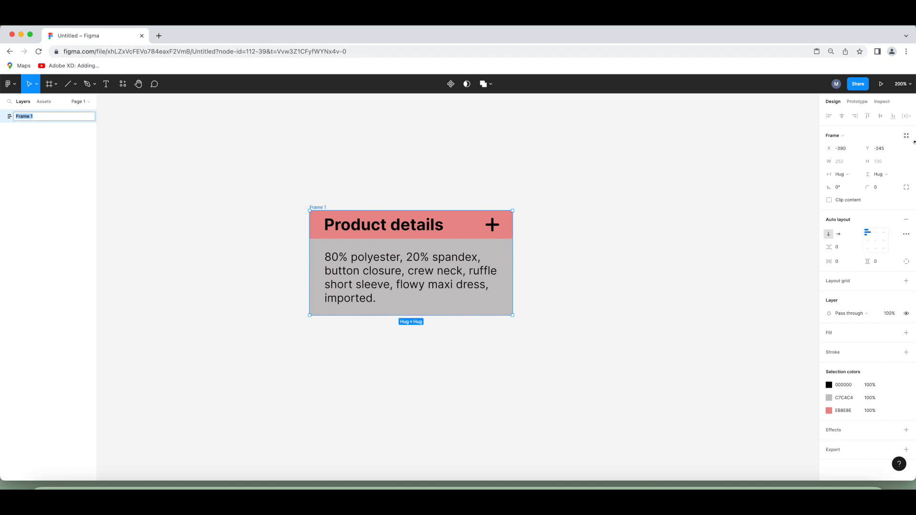
text(Accordion)
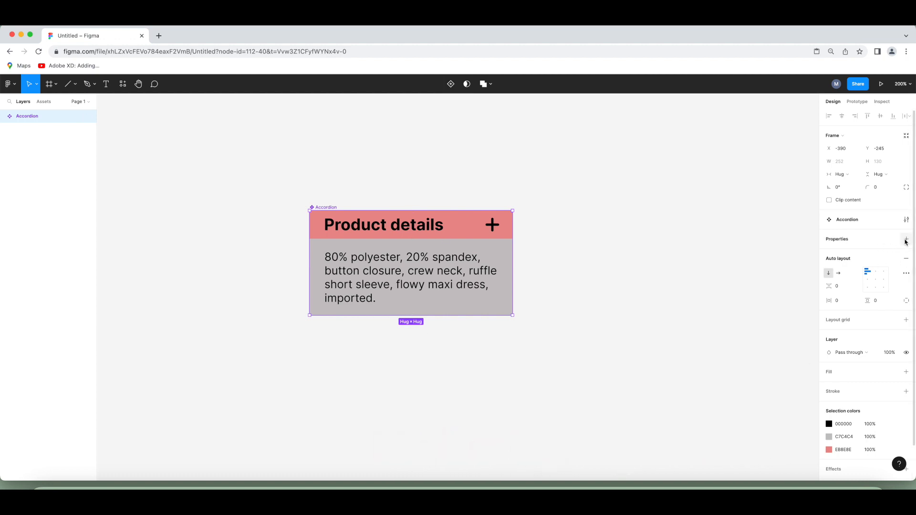
Step: Add a Variant property to Accordion and create a second variant, Variant2
click(906, 239)
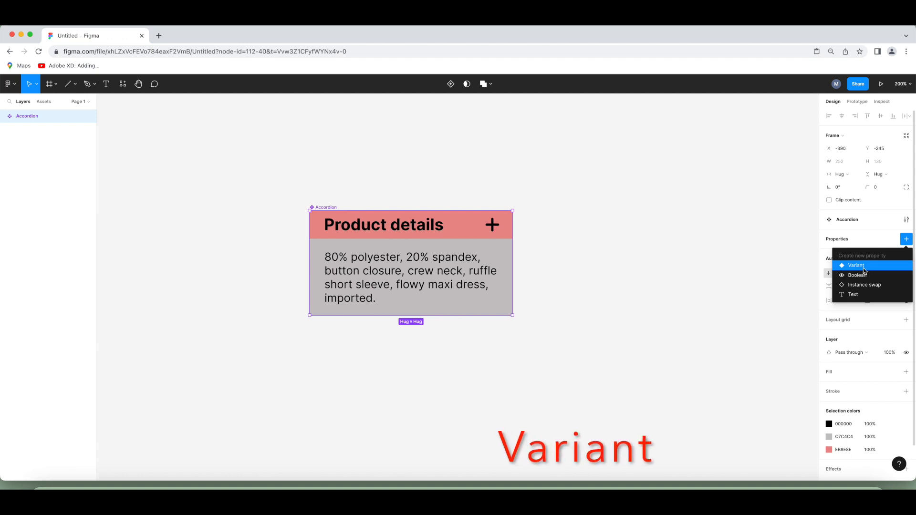
click(856, 266)
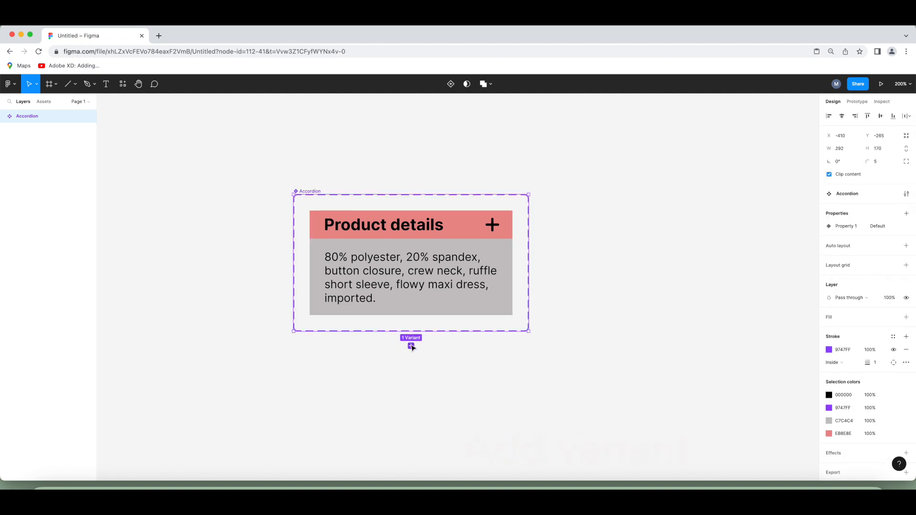
click(410, 342)
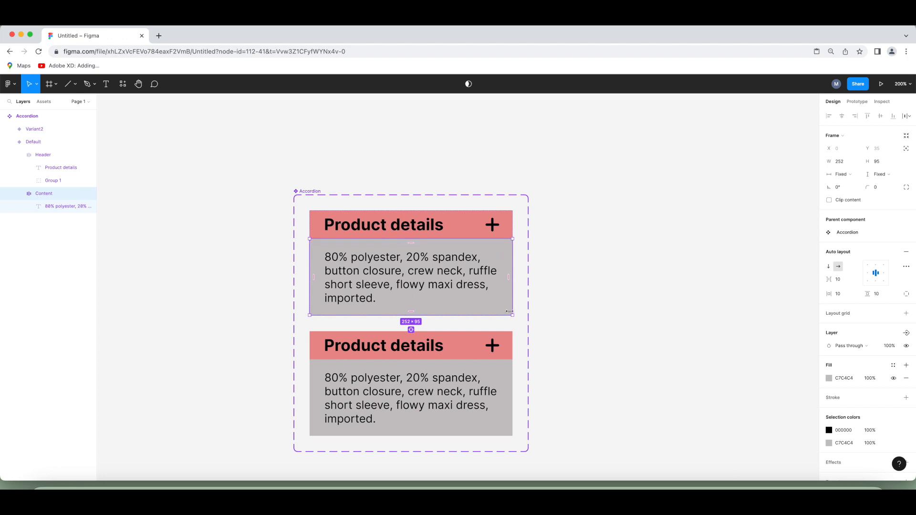
mouse_move(221, 229)
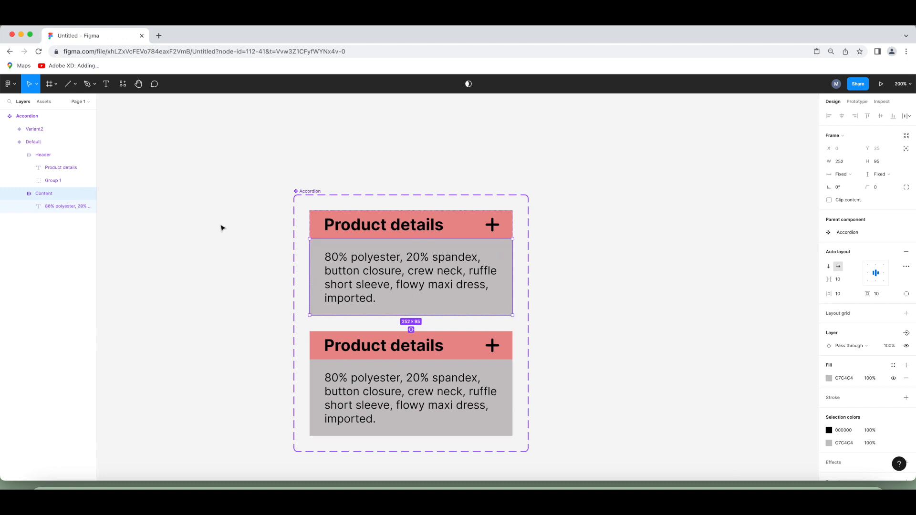
Step: Hide the Content layer in the Default variant so only the header shows
click(43, 193)
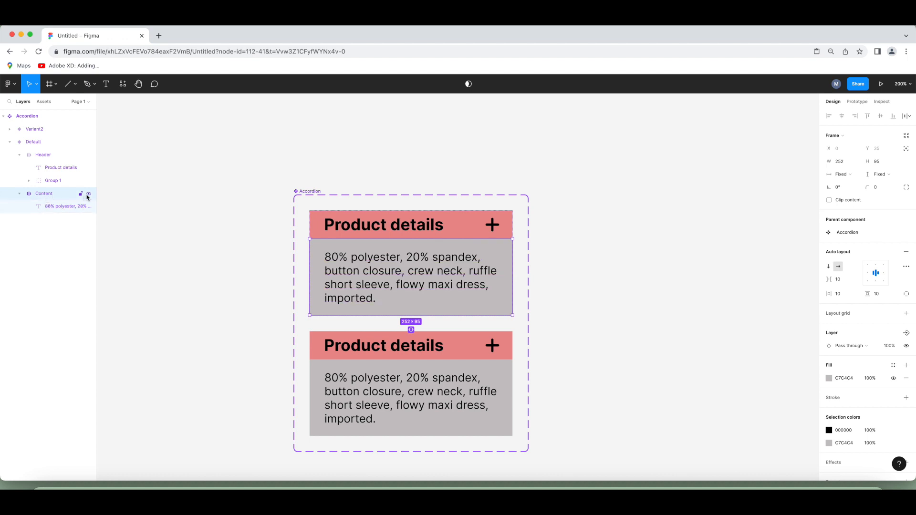
click(88, 193)
text(Default)
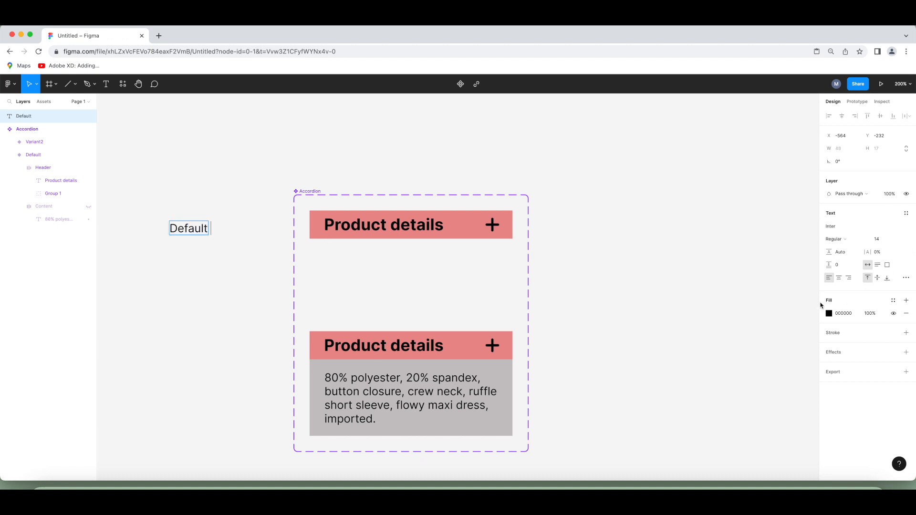
Step: Label the lower variant 'Variant2' and replace its plus icon with a minus line
text(Variant2)
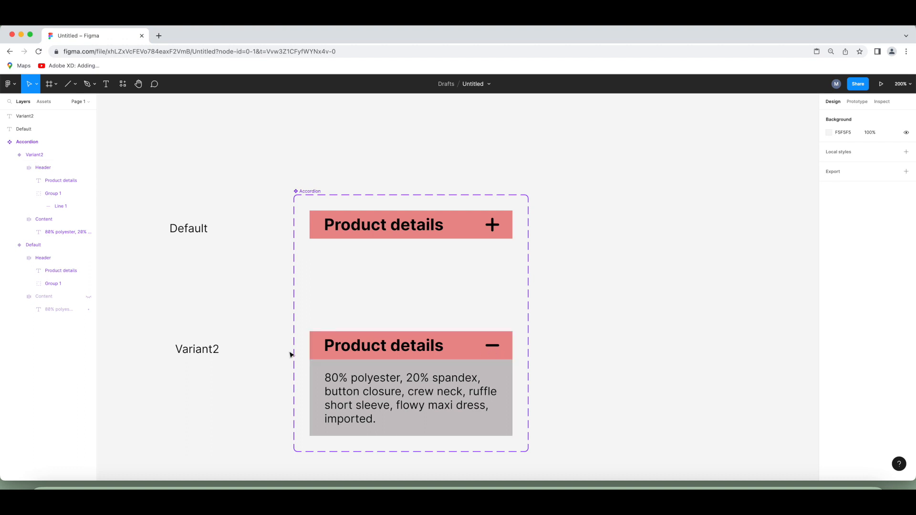
click(411, 346)
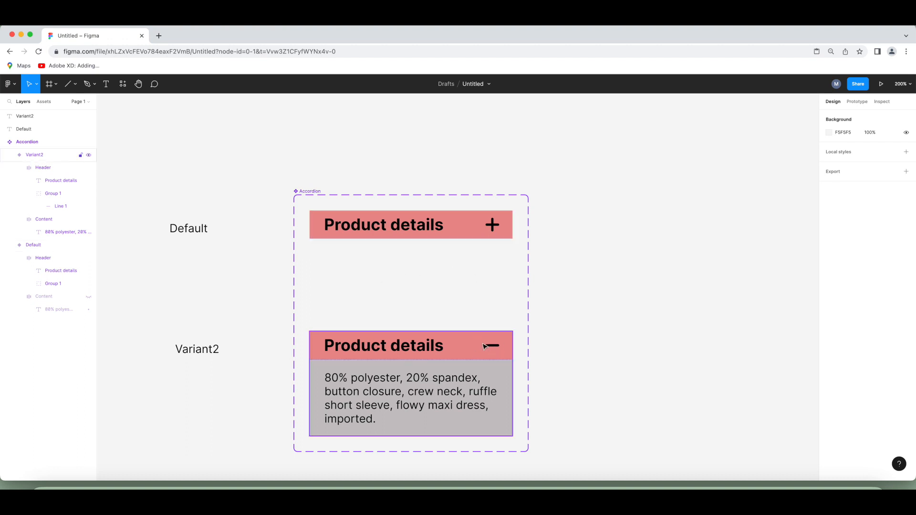
click(27, 141)
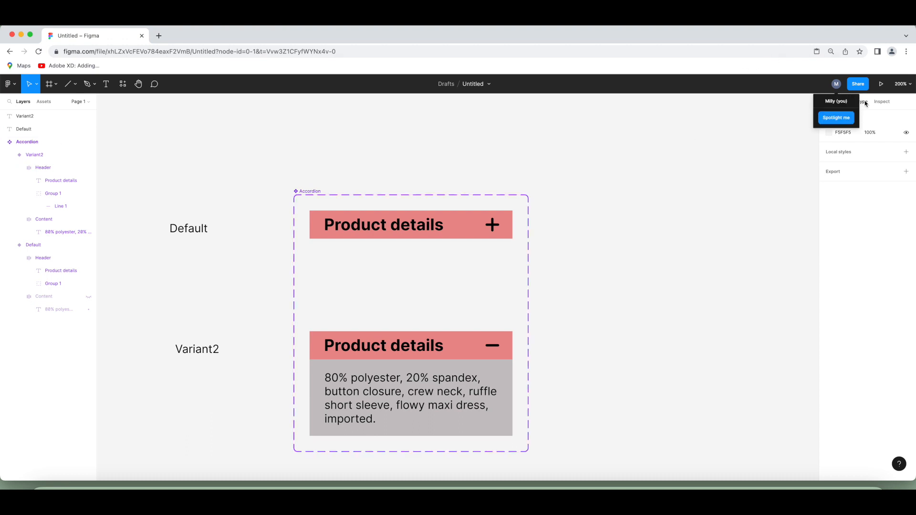
Step: Link Default and Variant2 both ways on tap with Smart animate, Ease in and out
click(856, 101)
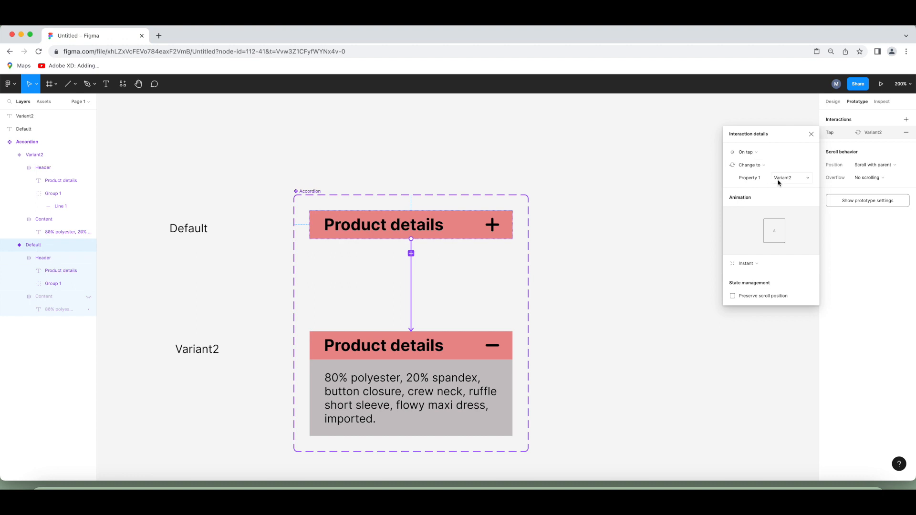
mouse_move(793, 185)
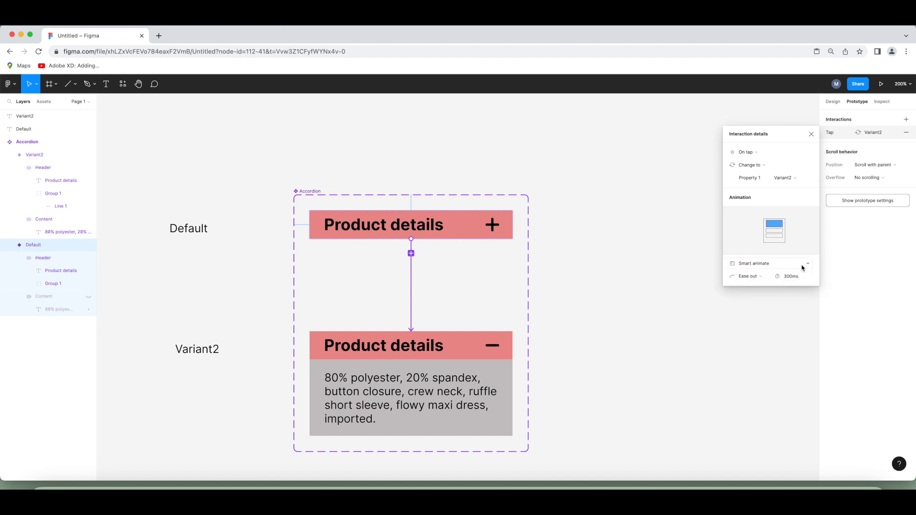
click(752, 276)
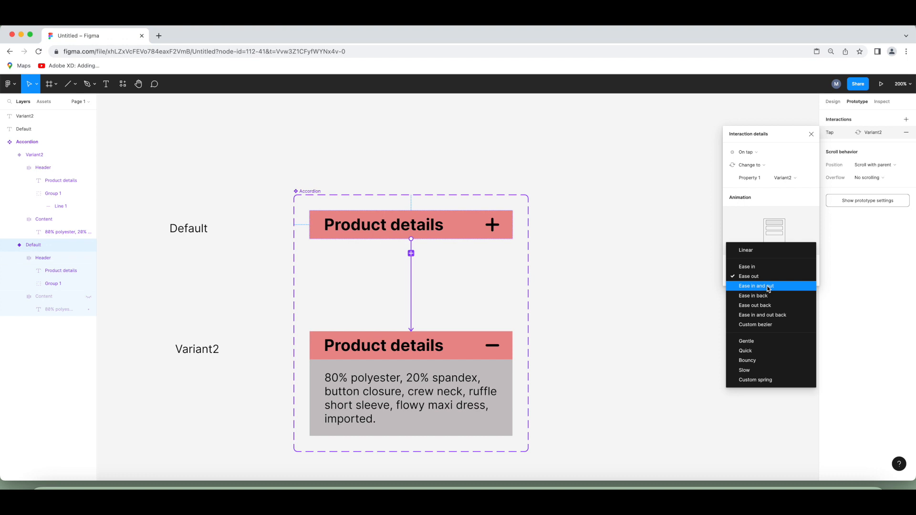
click(755, 286)
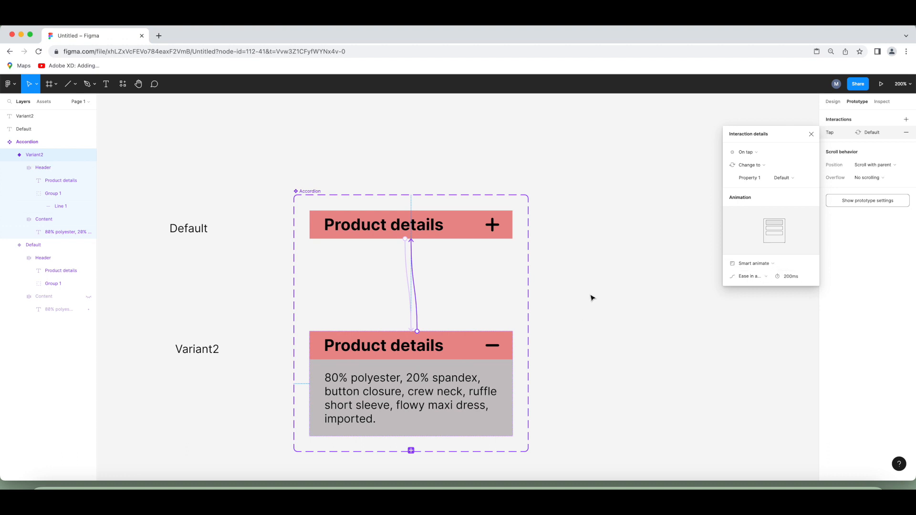
click(26, 142)
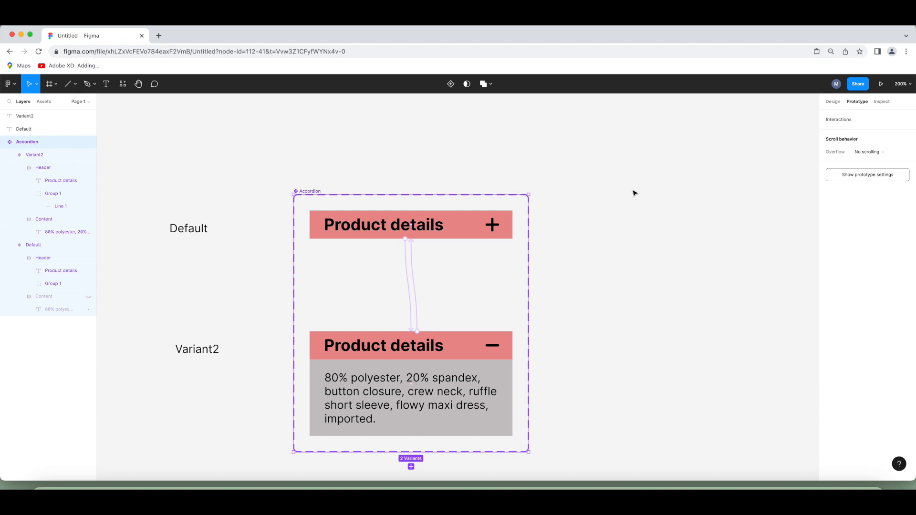
Step: Apply vertical auto layout to the Accordion variant set with 20 spacing between variants
click(833, 101)
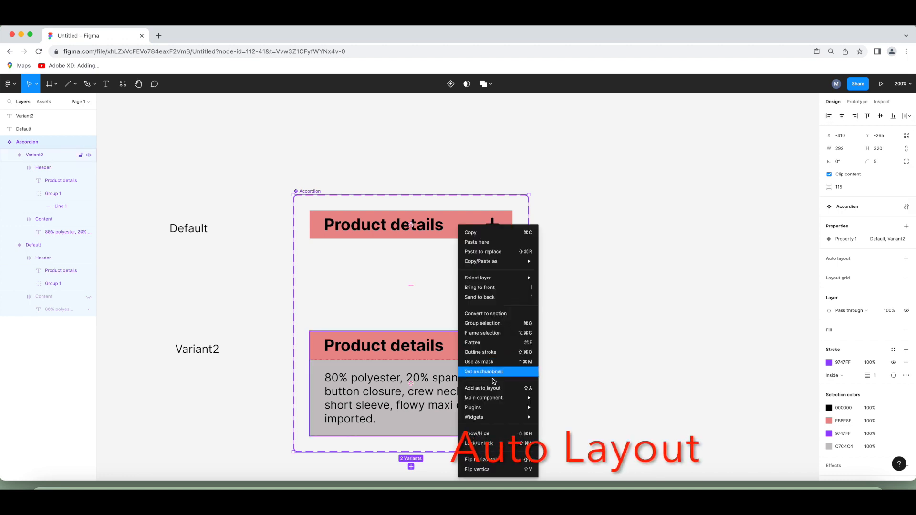
click(483, 388)
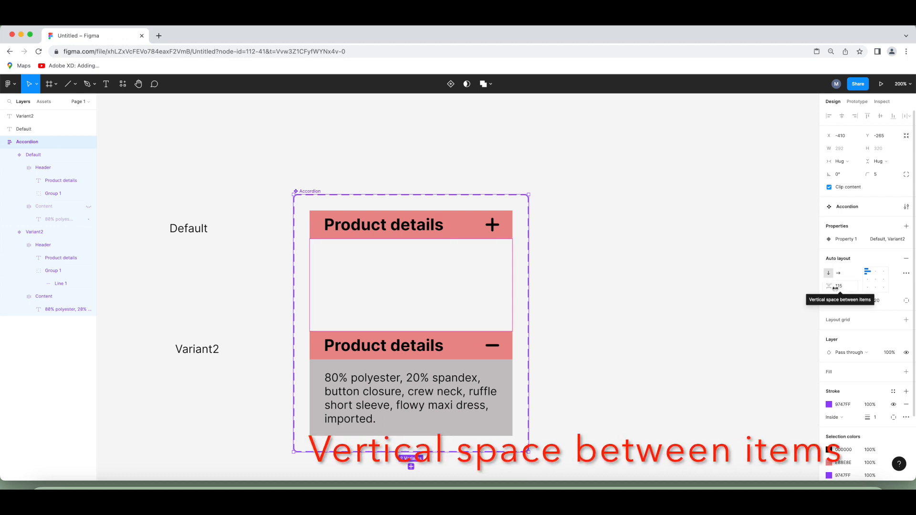
click(840, 286)
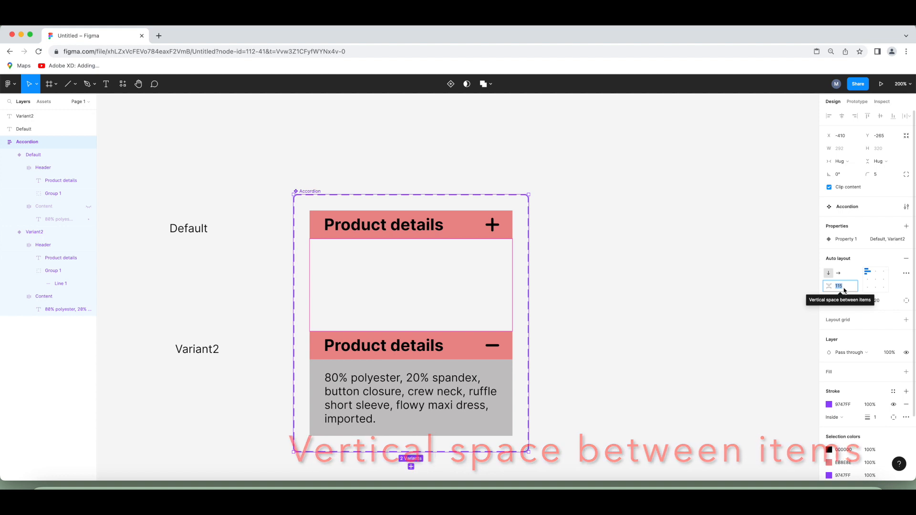
text(20)
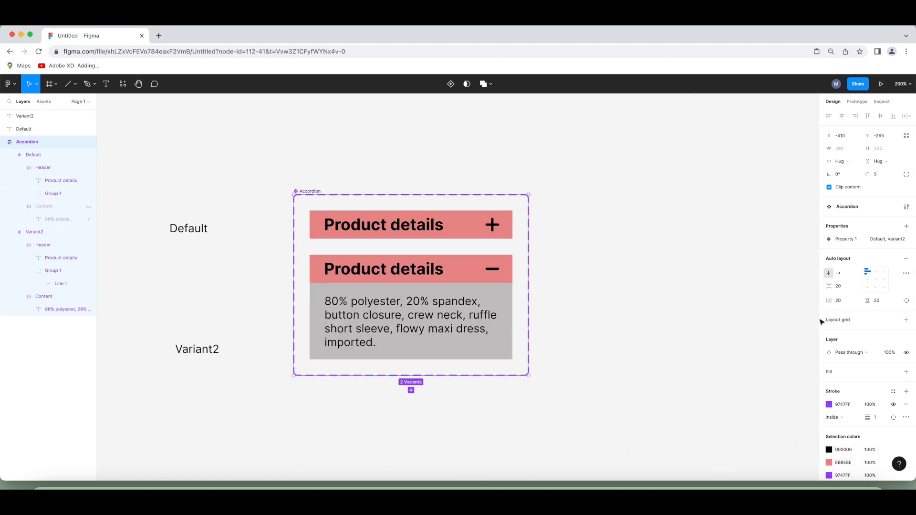
click(838, 286)
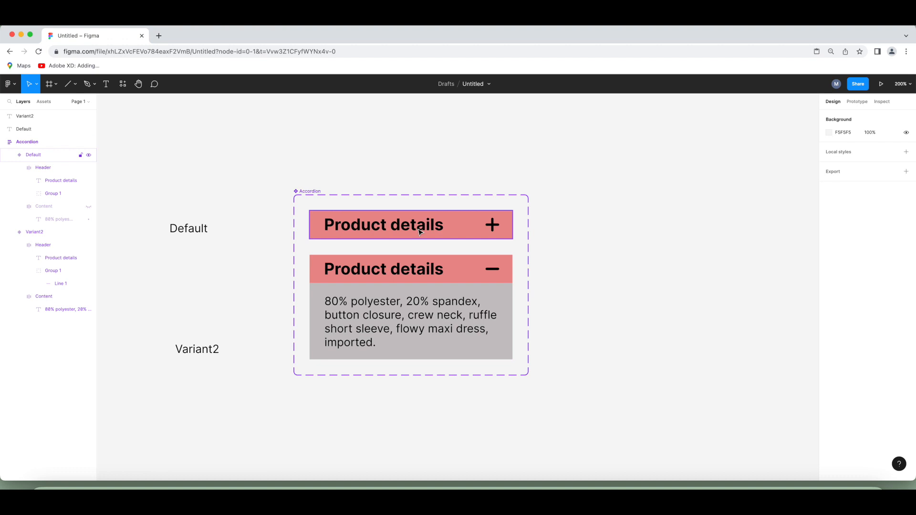
Step: Create an iPhone 14 sized phone frame with the Frame tool
click(57, 83)
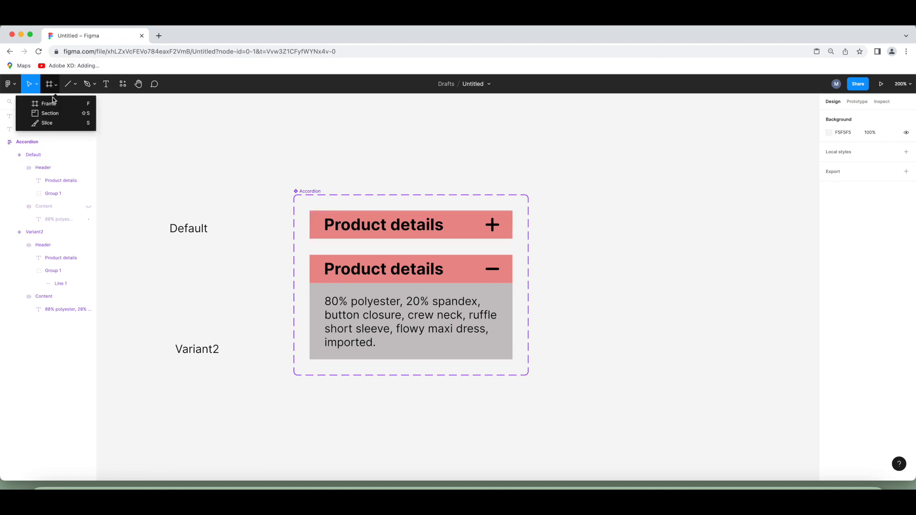
click(48, 84)
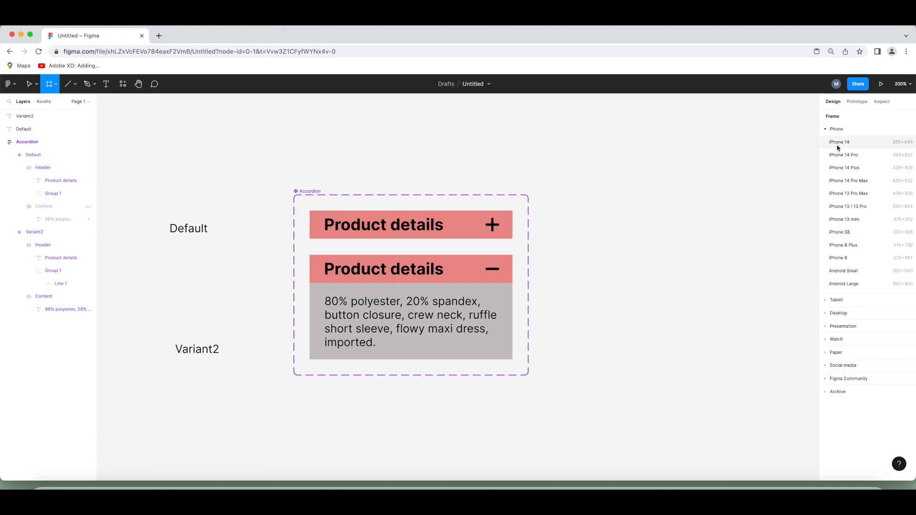
click(839, 141)
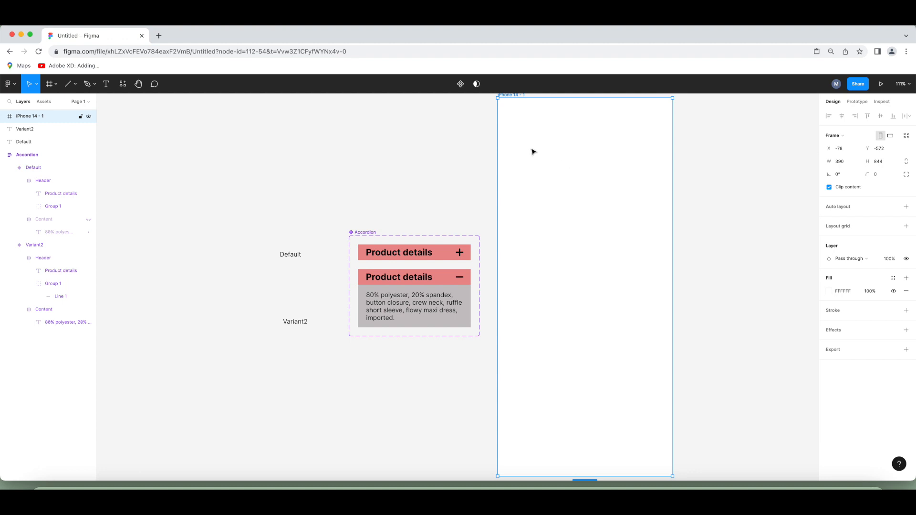
Step: Give the iPhone 14 frame a pale pink fill
click(830, 291)
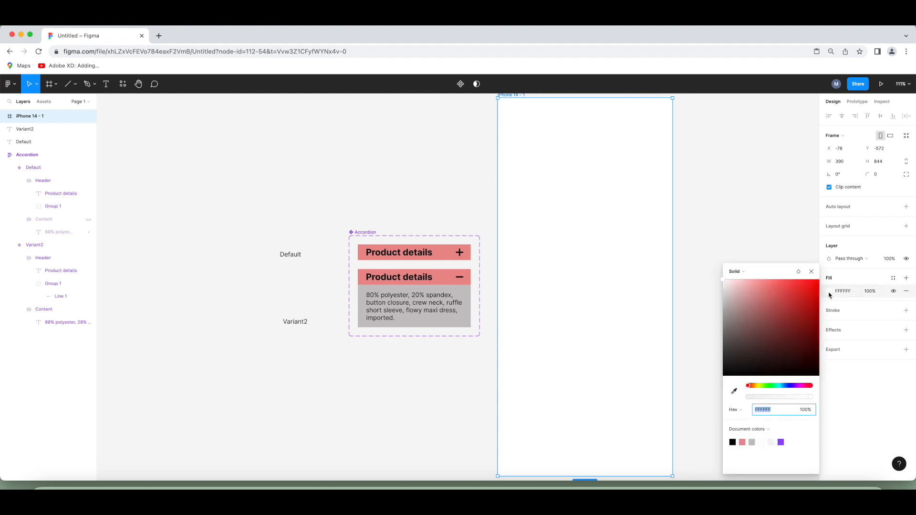
click(729, 292)
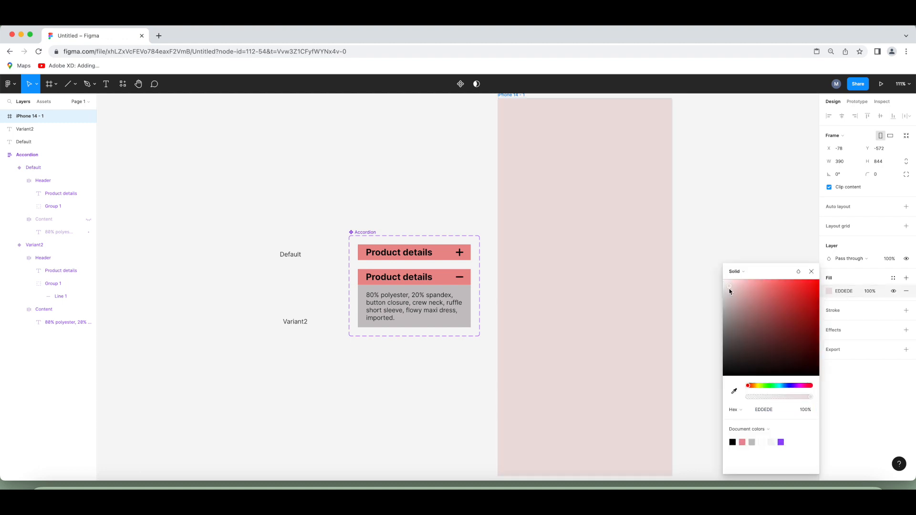
click(732, 287)
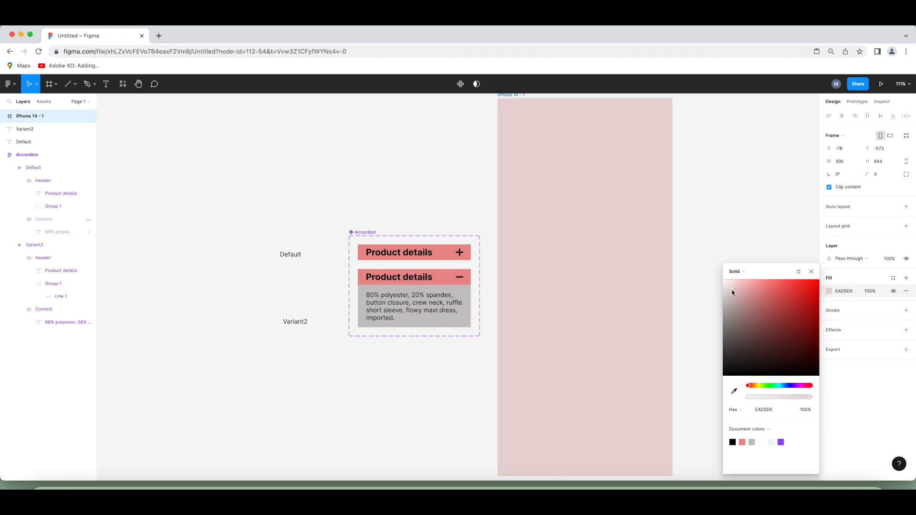
click(399, 252)
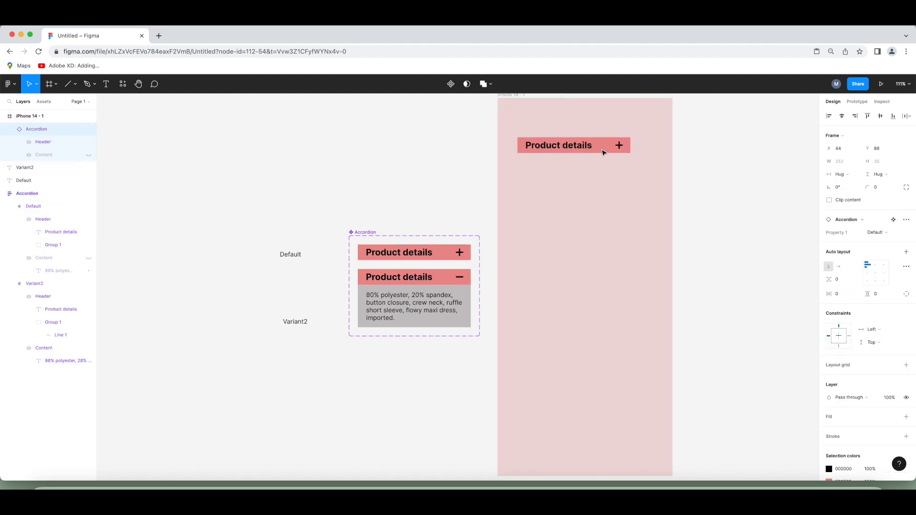
Step: Duplicate the accordion instance down the phone frame to make four copies
drag(558, 145, 570, 210)
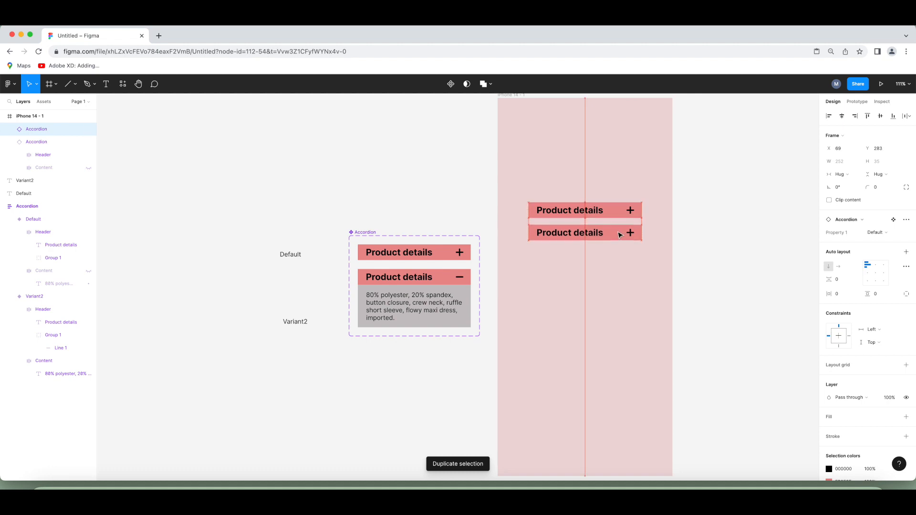
click(585, 233)
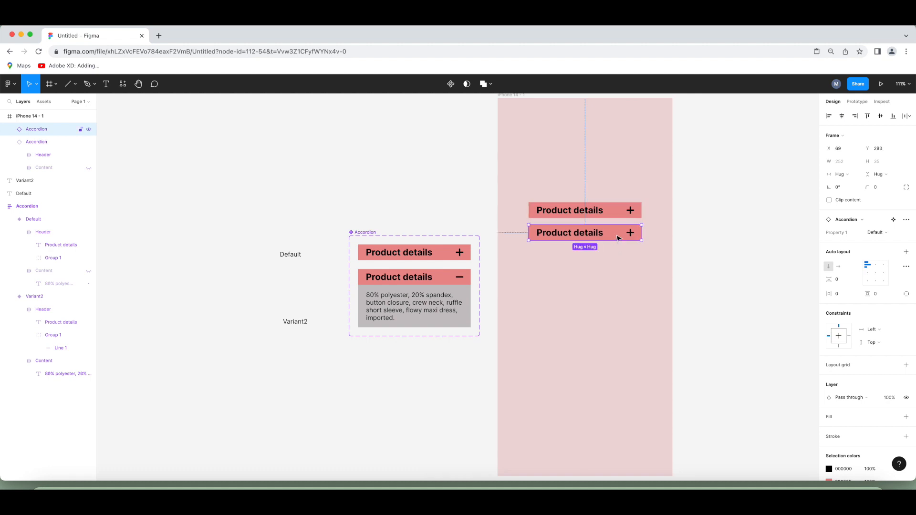
key(cmd+d)
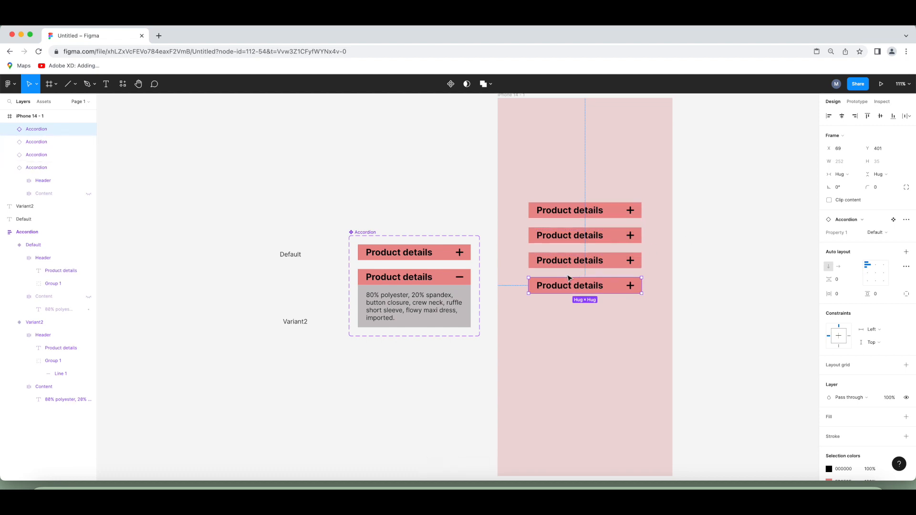
mouse_move(672, 181)
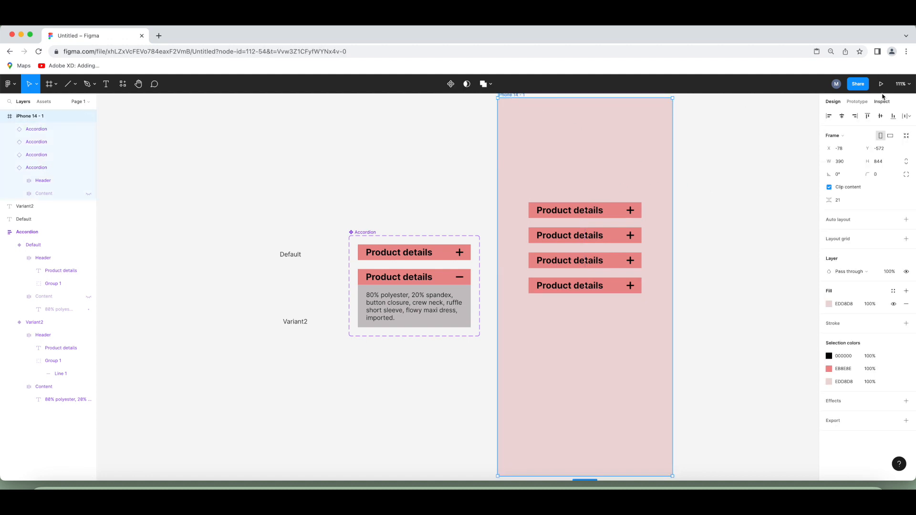
click(882, 83)
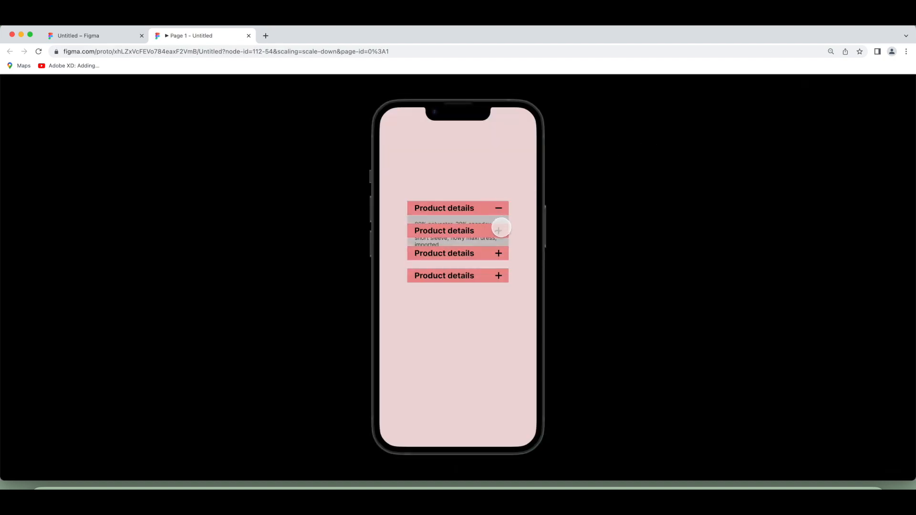
click(498, 230)
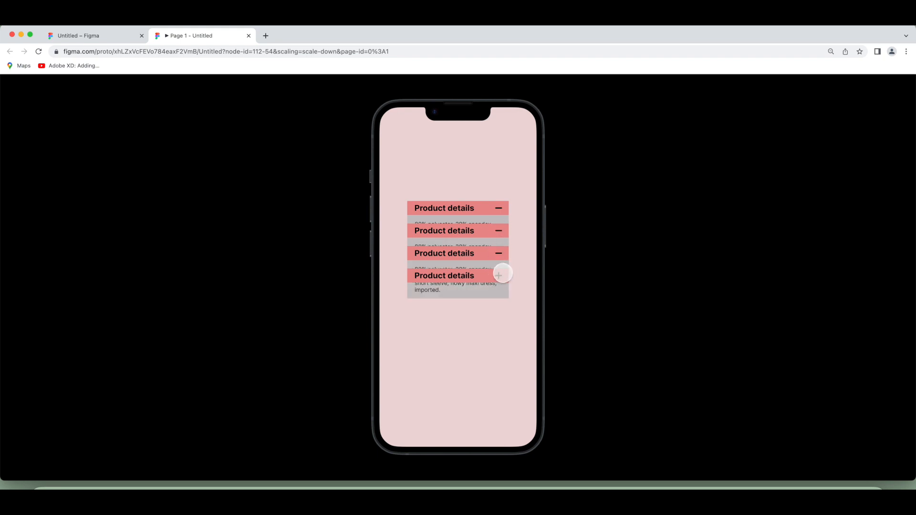
click(498, 276)
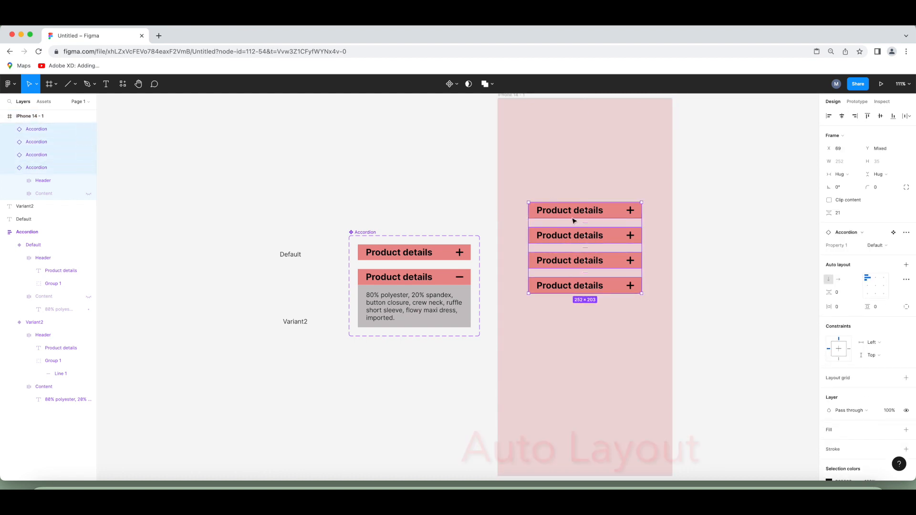
Step: Wrap the four accordion instances in auto layout as Frame 1, spaced 21 apart
right_click(573, 221)
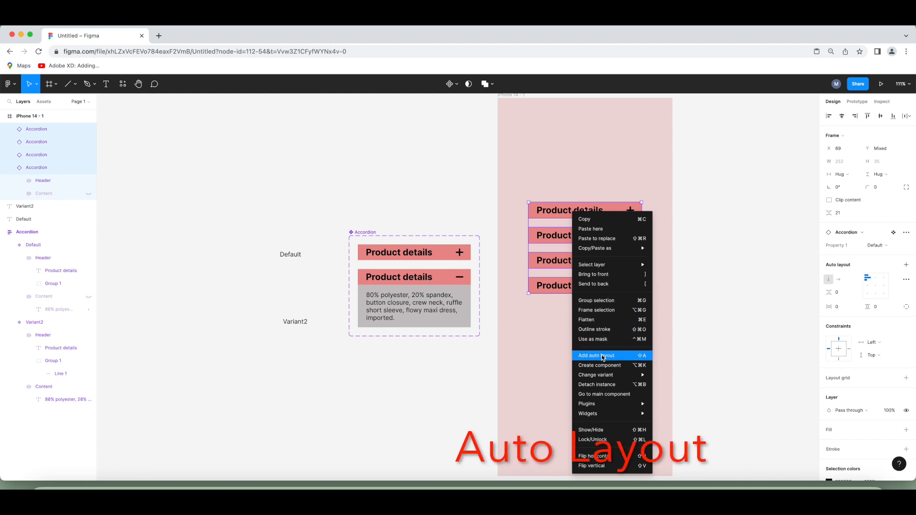
click(596, 355)
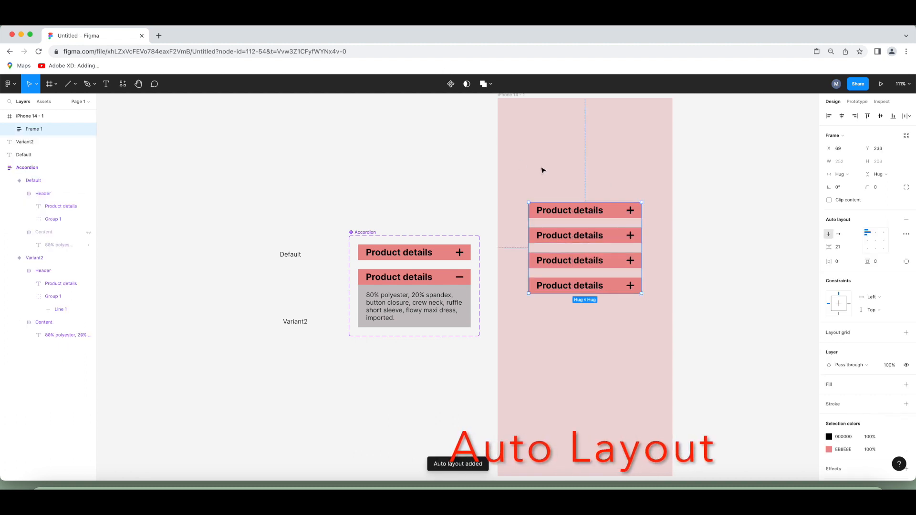
click(876, 241)
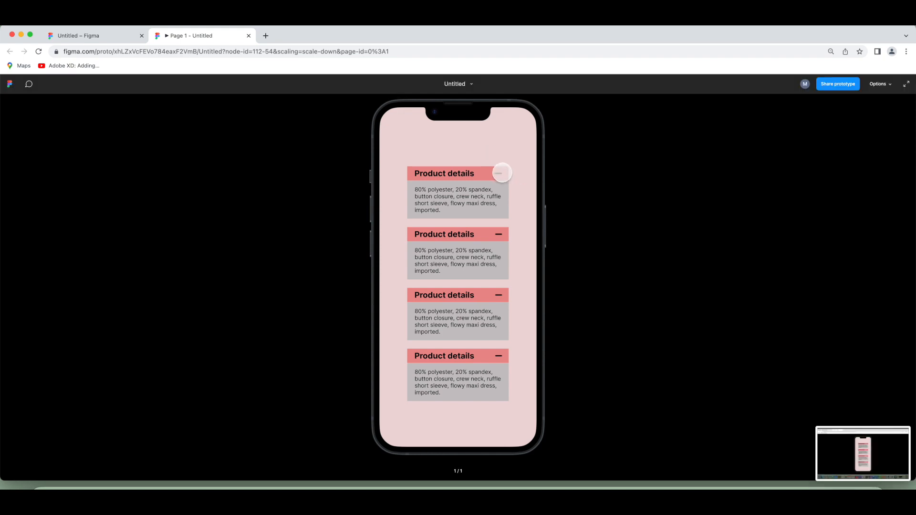
Step: Tap the first accordion in the preview, then select the Default label in the editor
click(499, 173)
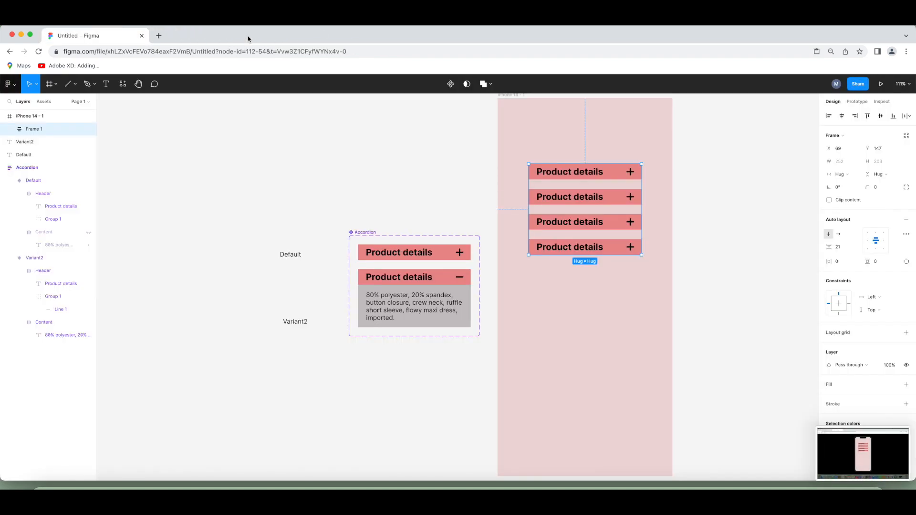
mouse_move(271, 88)
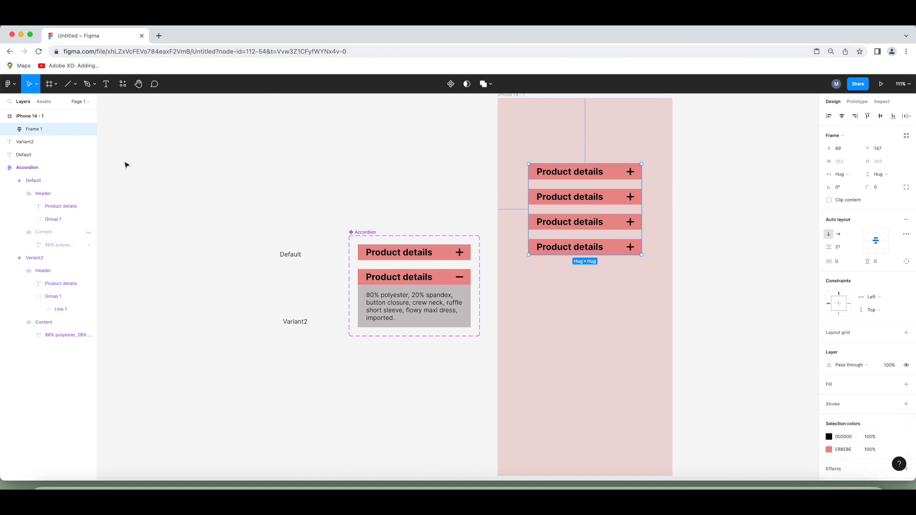
click(291, 255)
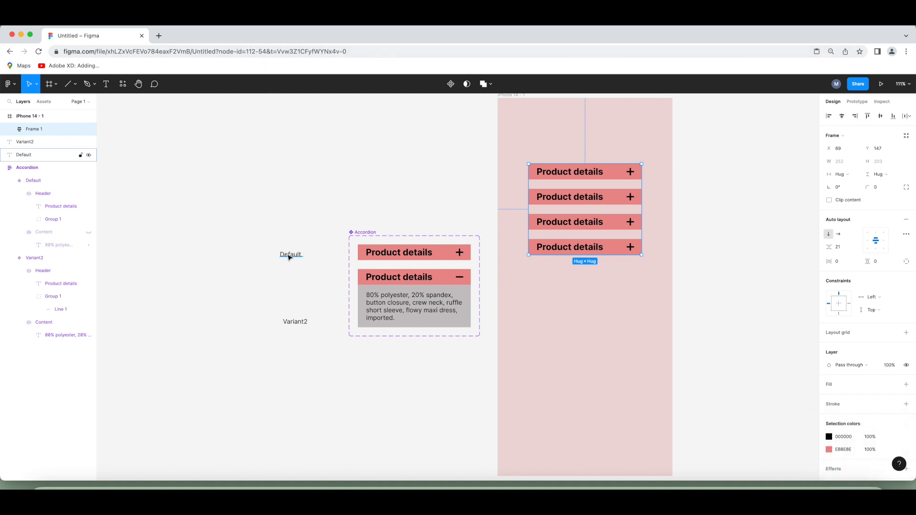